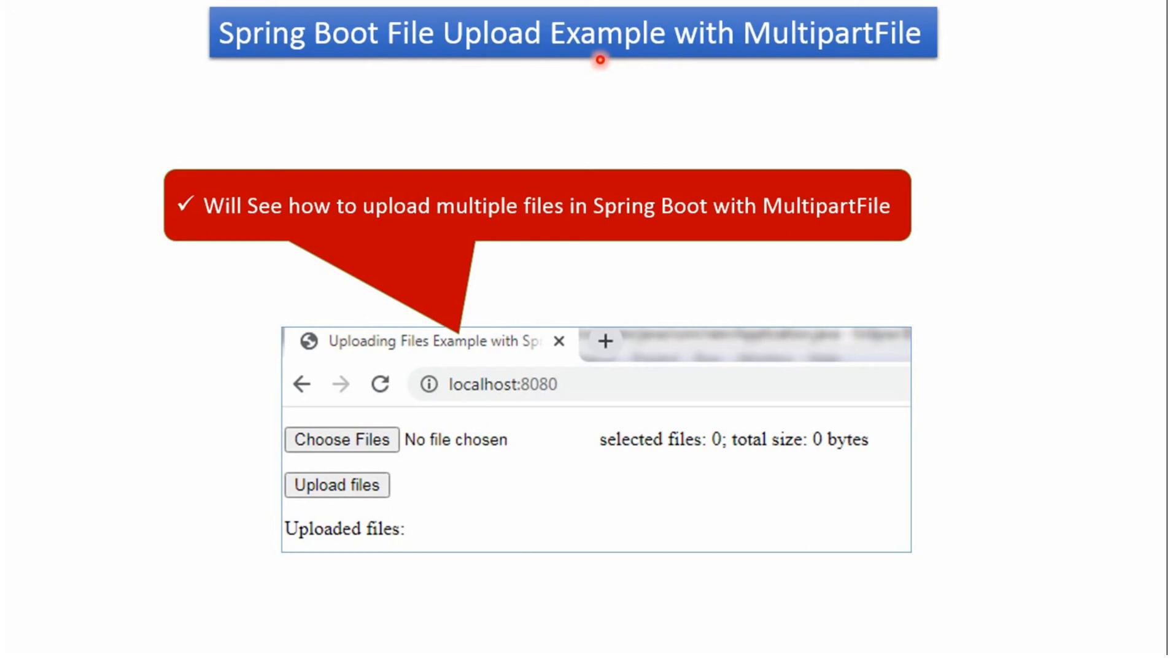
pyautogui.moveTo(521, 463)
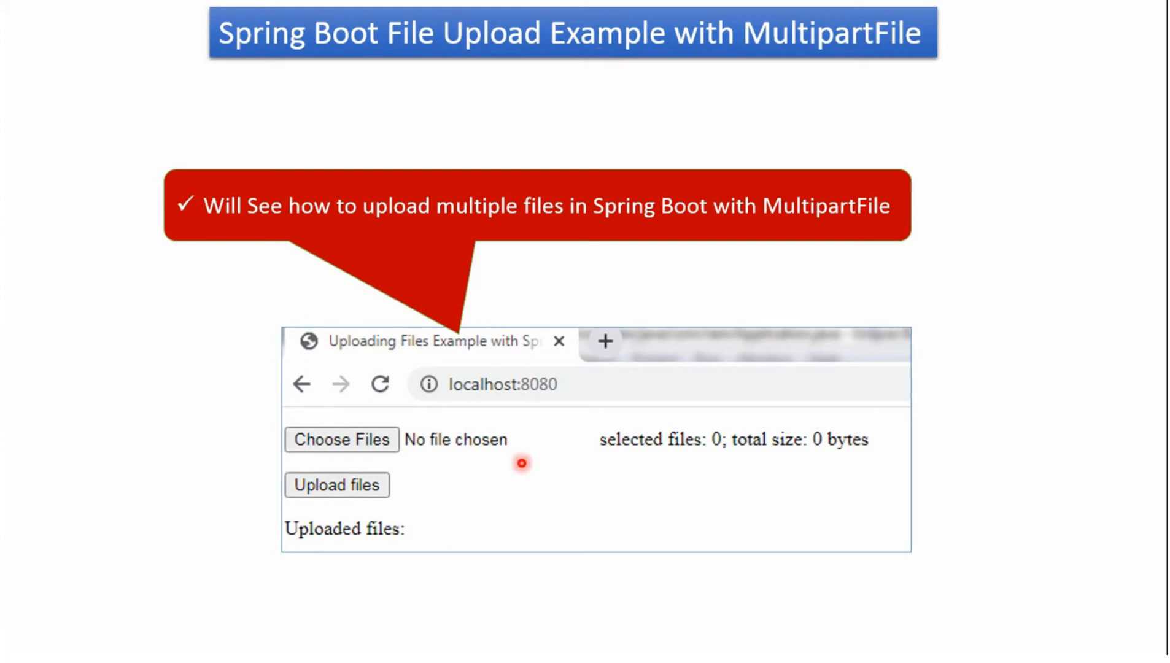
pyautogui.moveTo(361, 416)
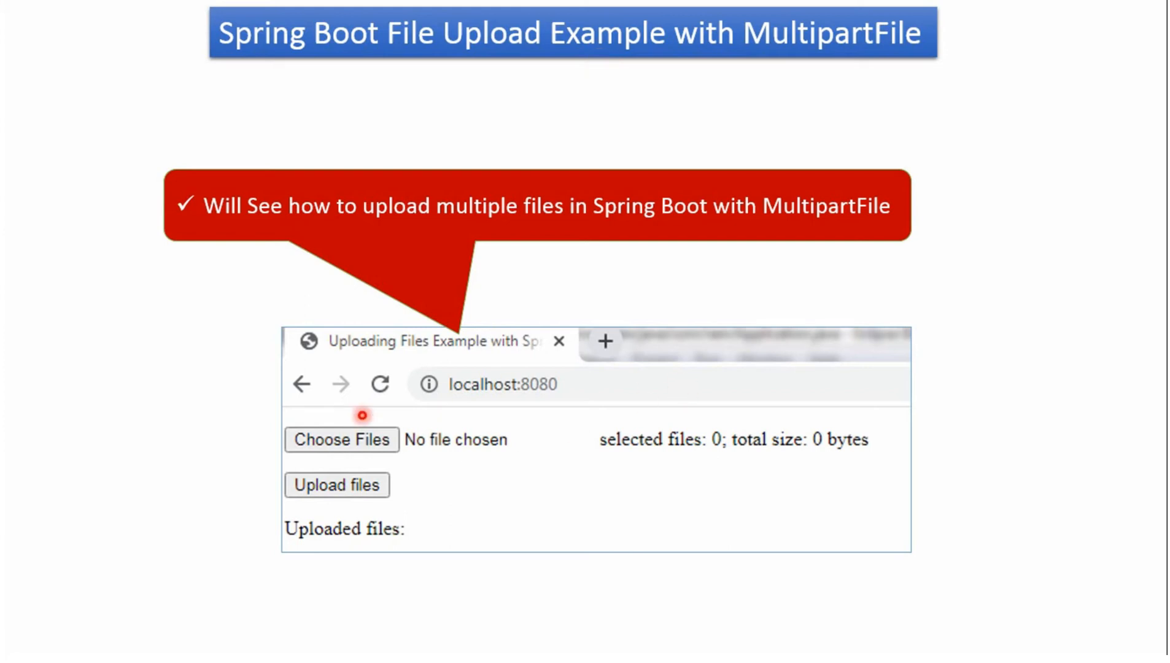
pyautogui.moveTo(403, 471)
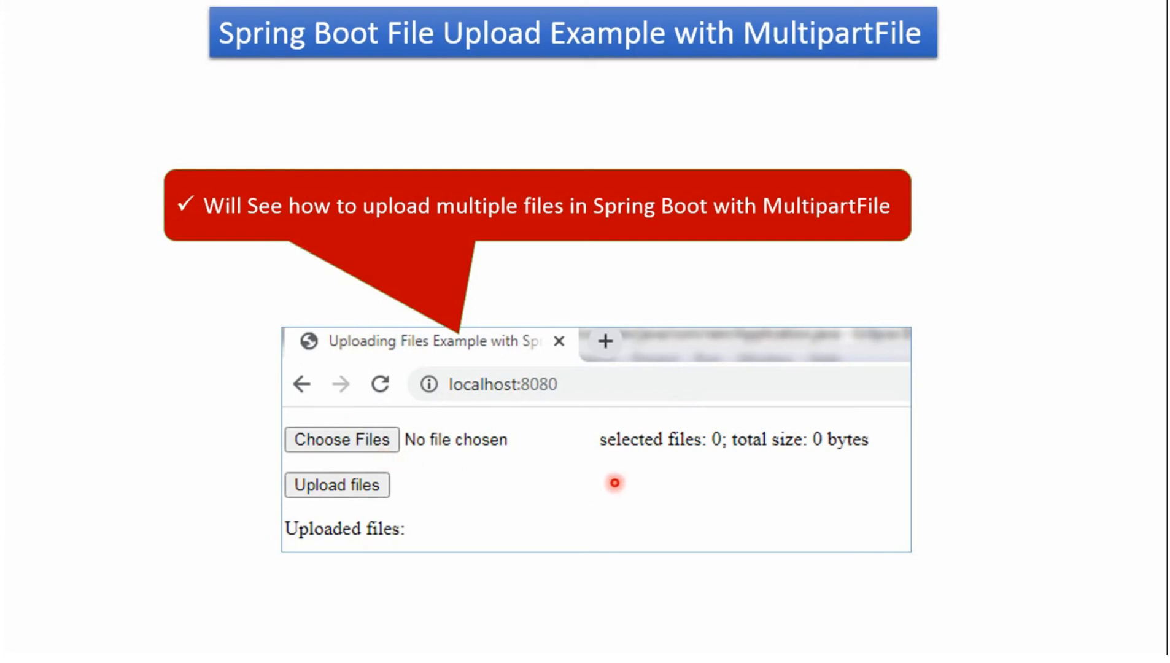
pyautogui.moveTo(630, 463)
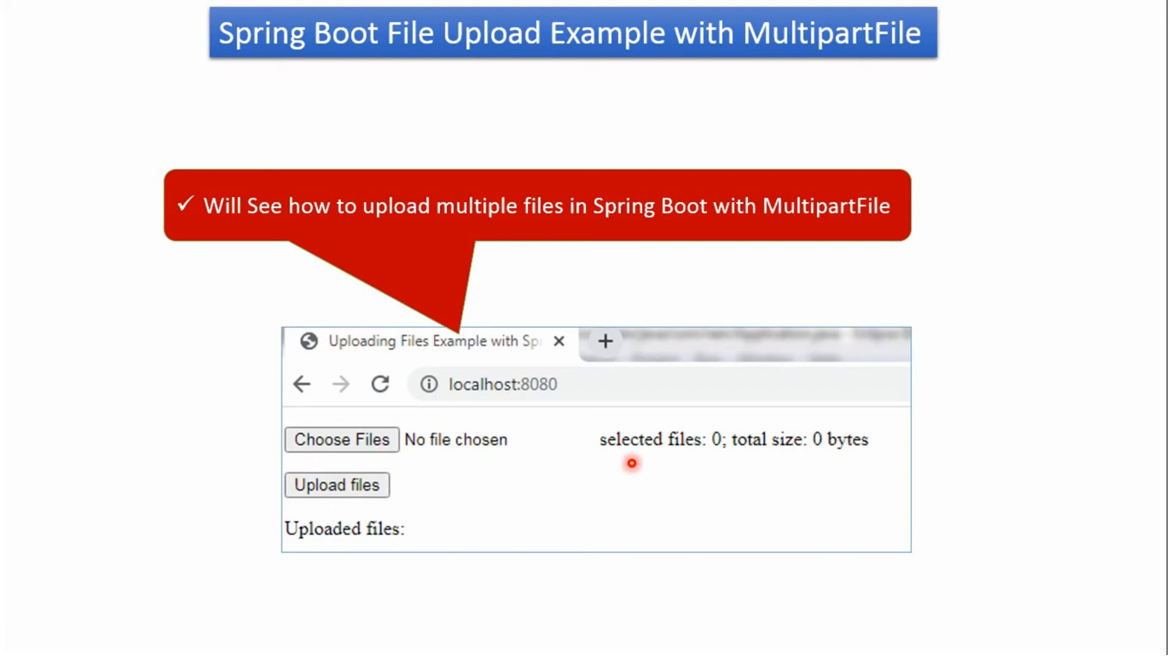
pyautogui.moveTo(755, 467)
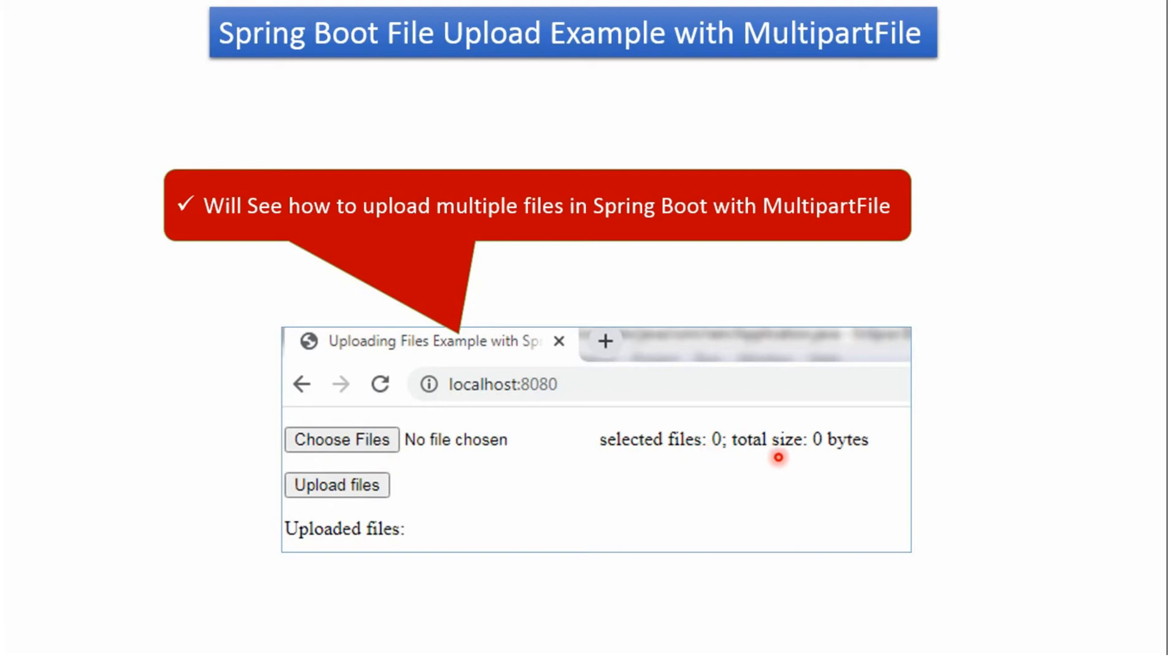
pyautogui.moveTo(827, 457)
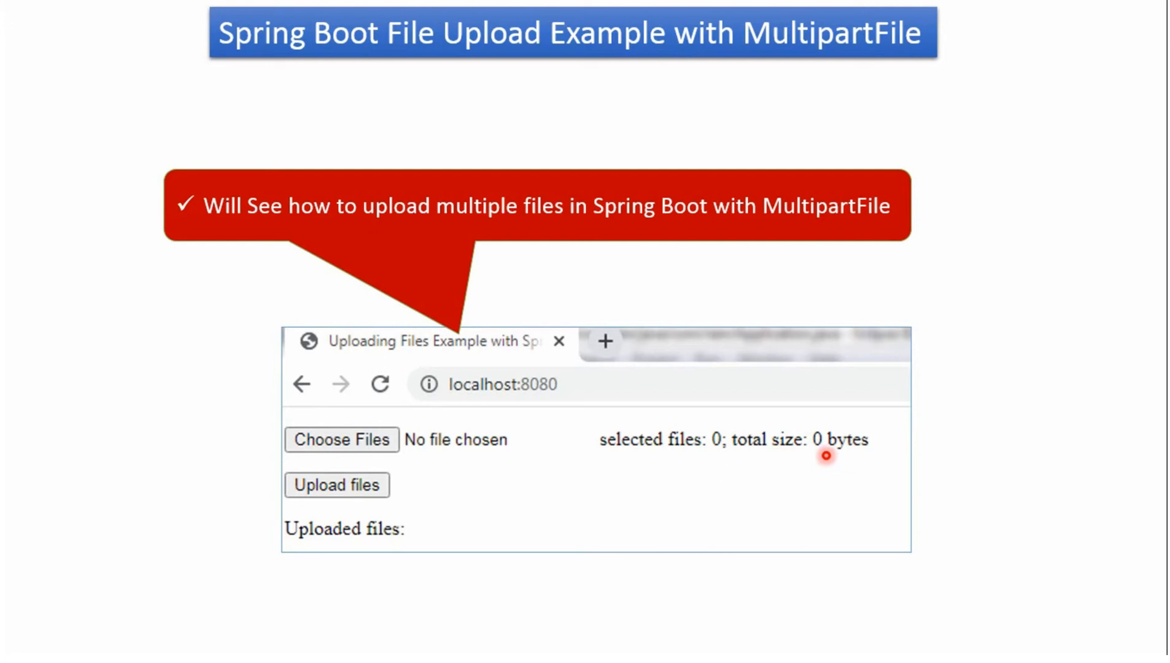
pyautogui.moveTo(377, 505)
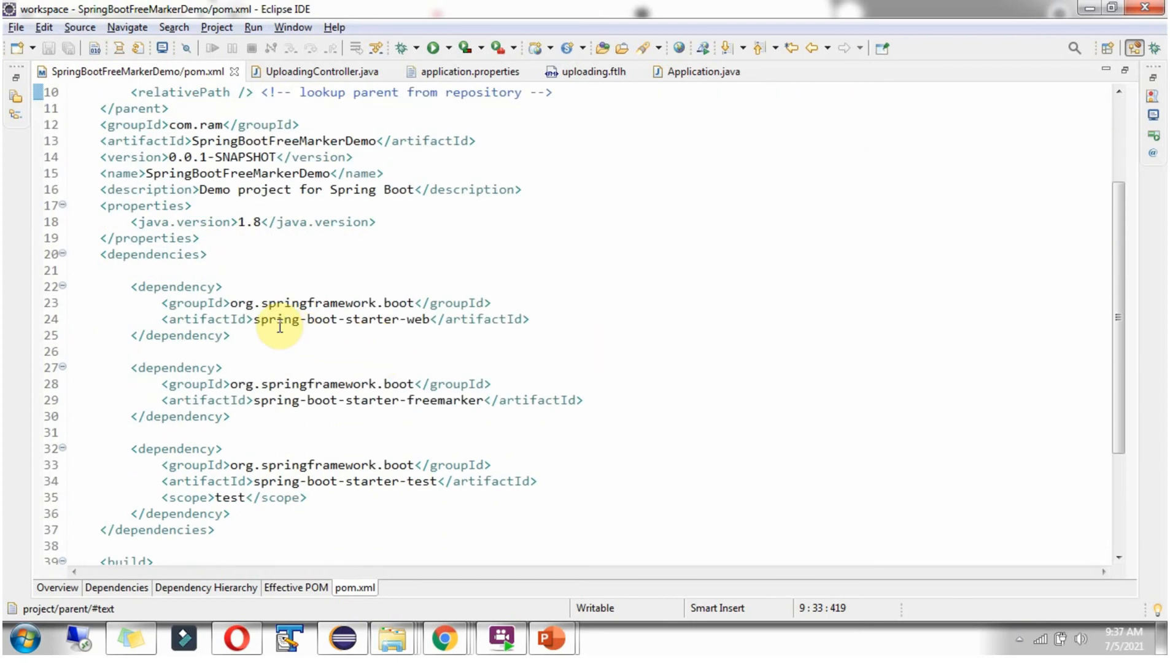
pyautogui.moveTo(308, 318)
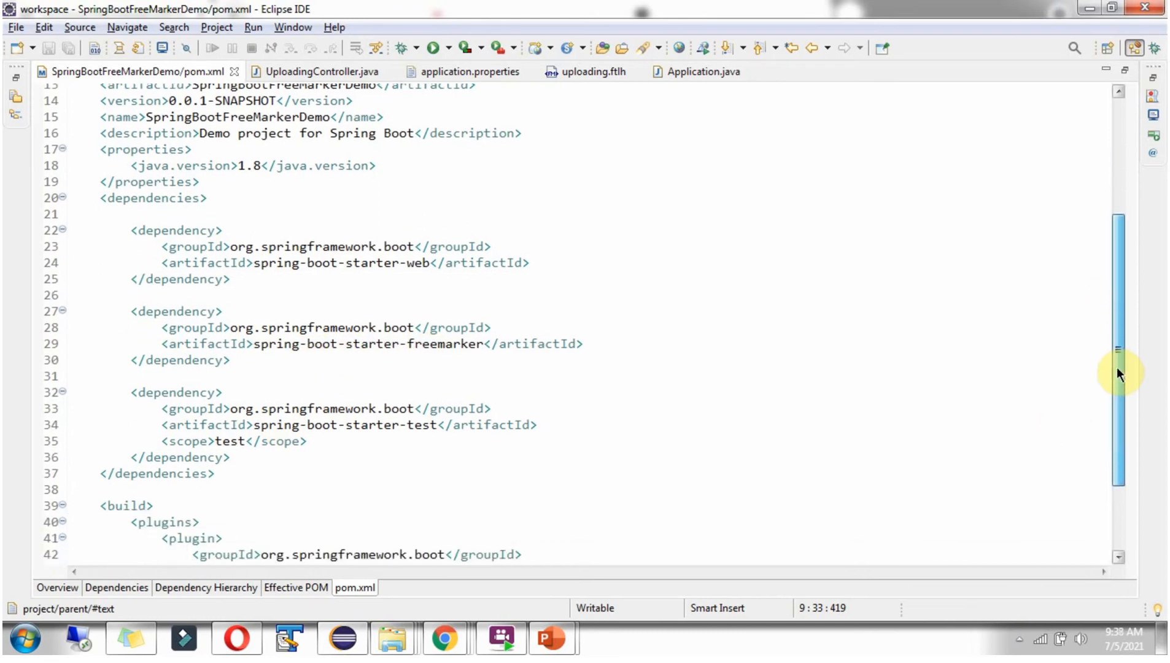
# Scroll through pom.xml's dependencies and build plugin, then switch to UploadingController.java
pyautogui.scroll(-3)
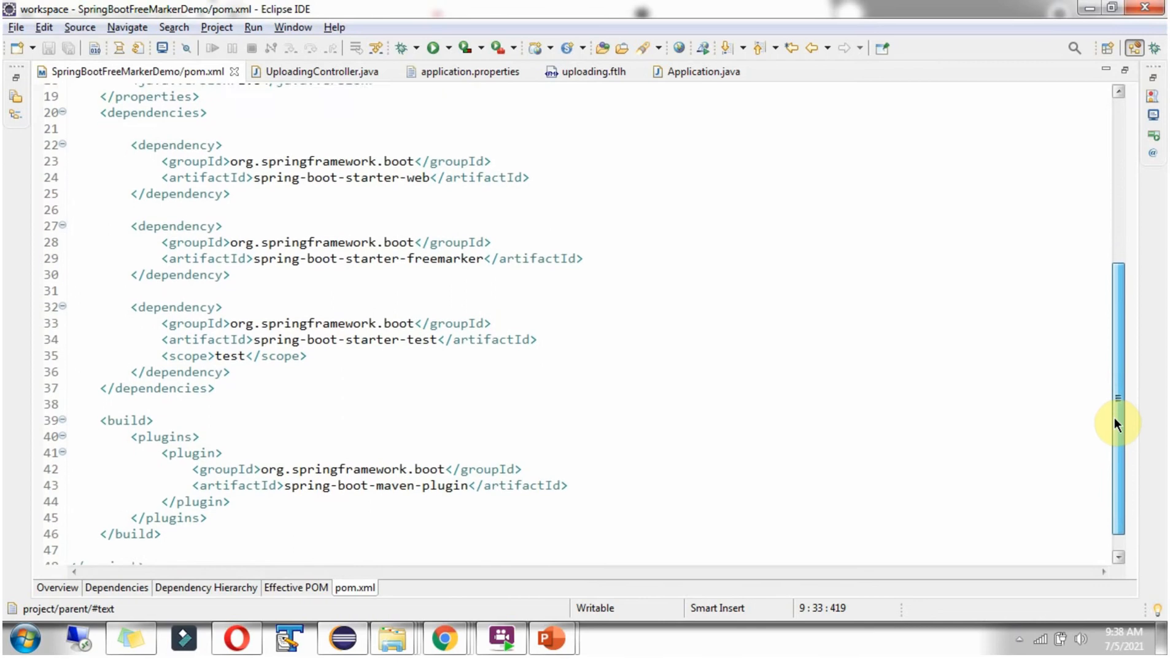
pyautogui.click(321, 72)
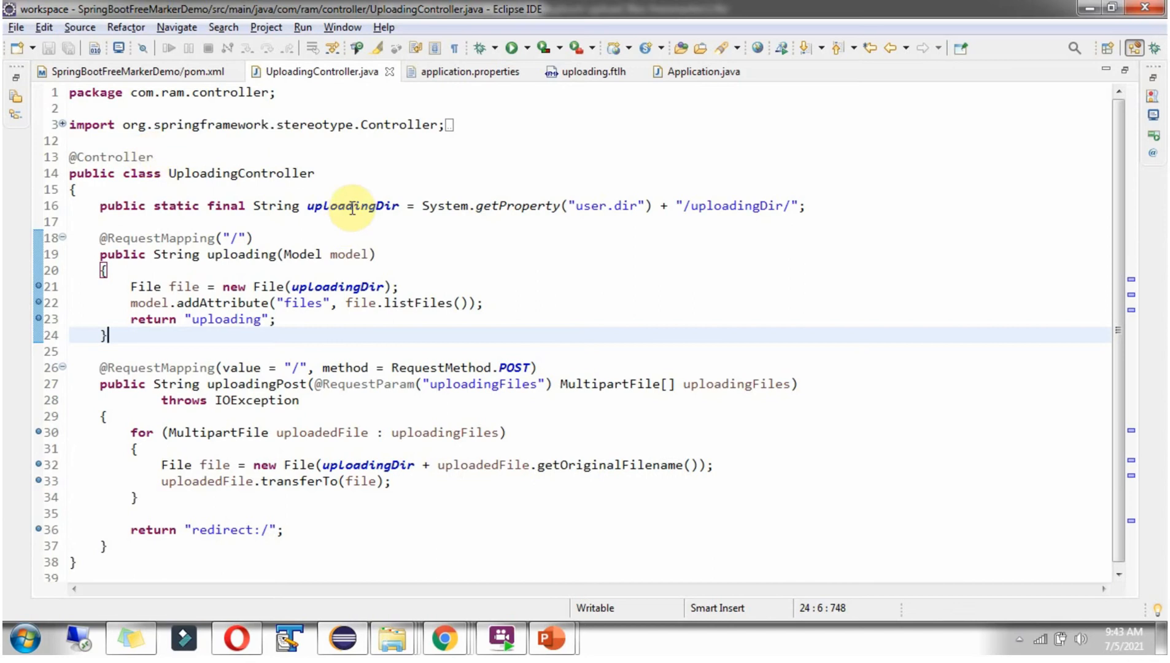
pyautogui.moveTo(451, 209)
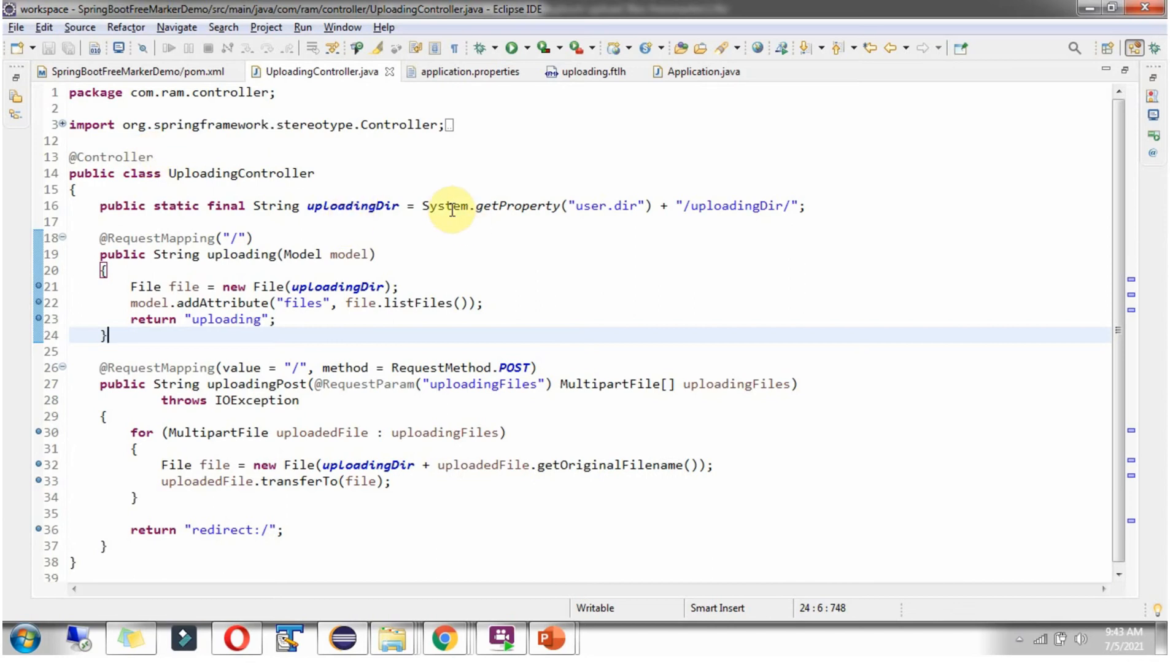
pyautogui.moveTo(727, 206)
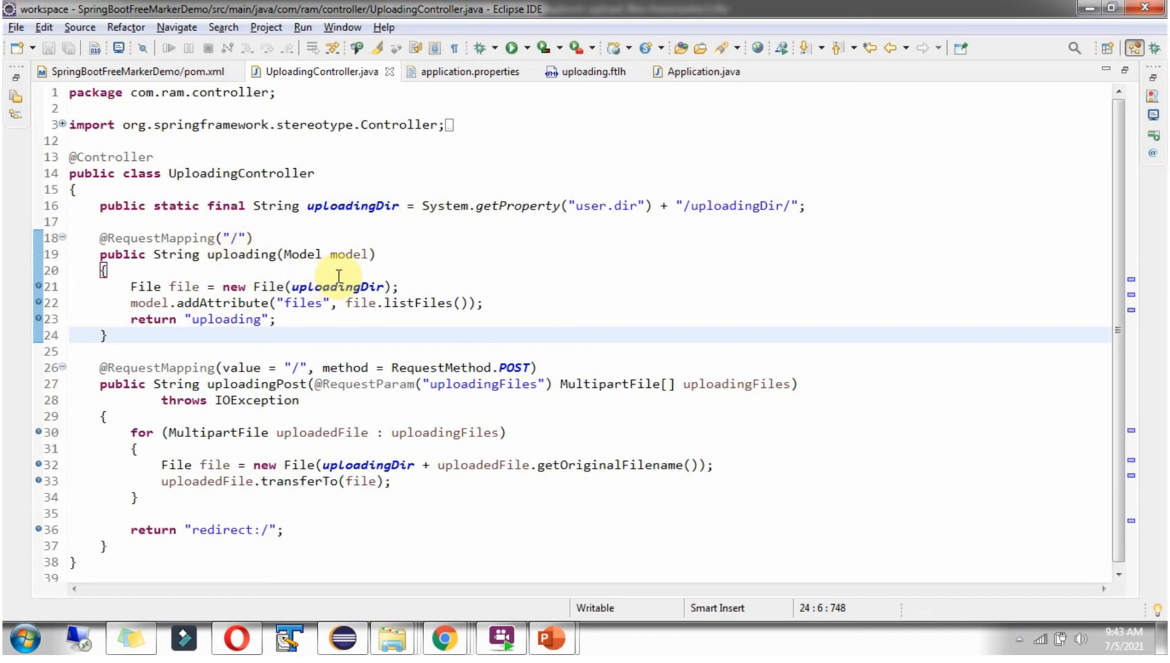
pyautogui.moveTo(347, 258)
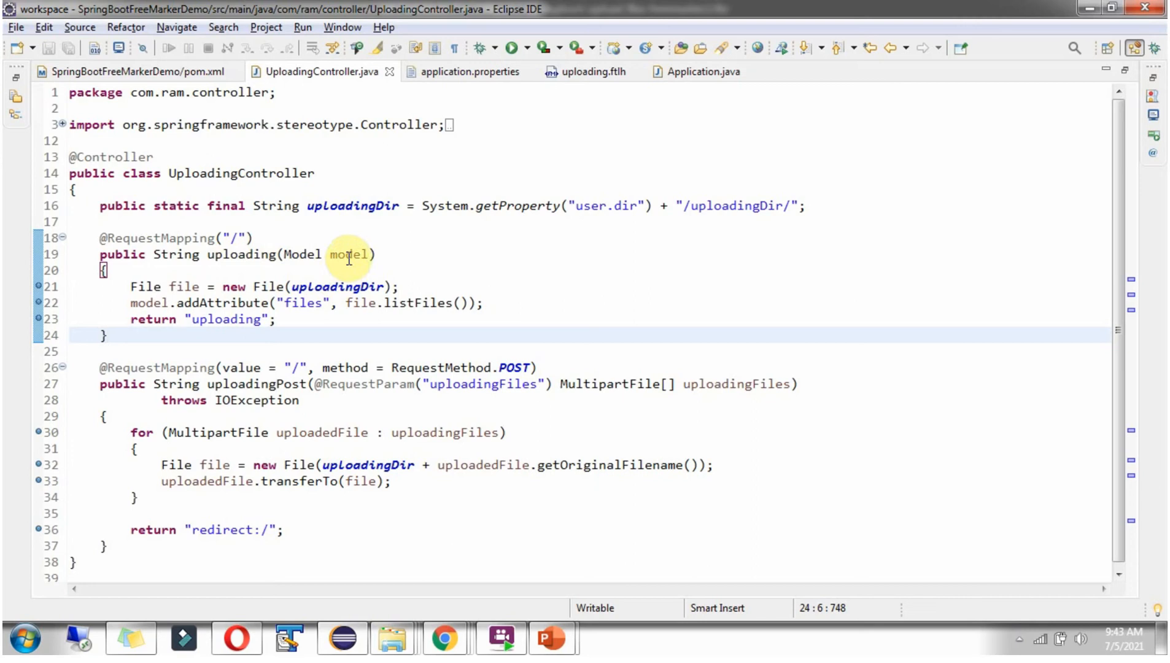
pyautogui.moveTo(185, 286)
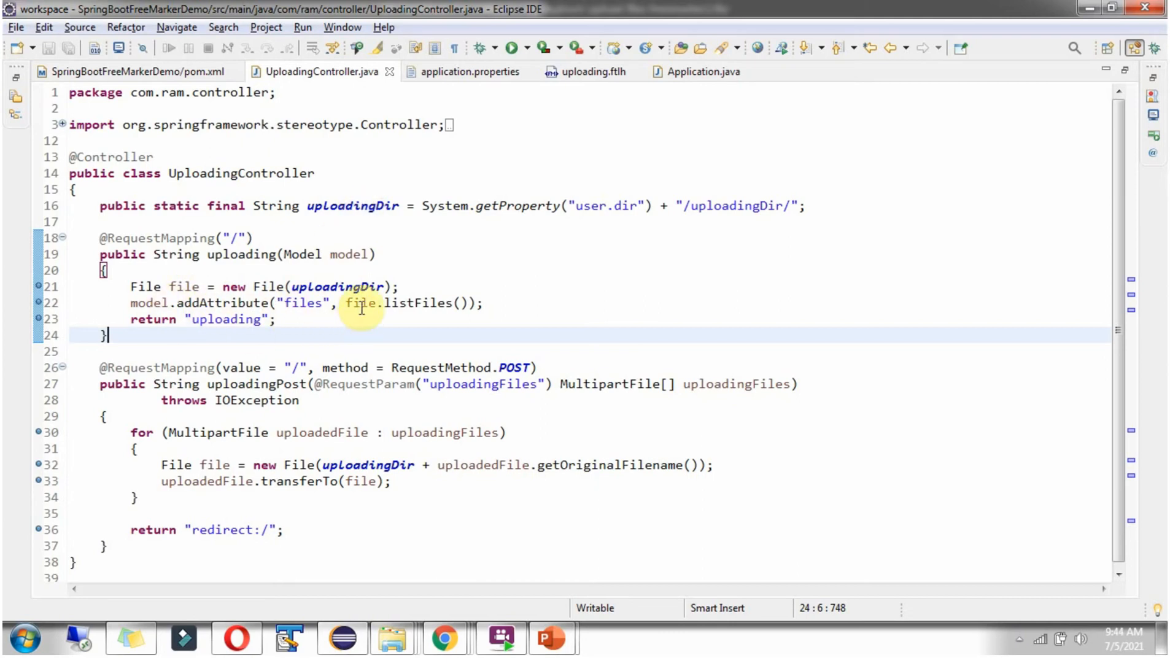
# Highlight uploadingDir in UploadingController's File constructor, then bring up application.properties
pyautogui.doubleClick(337, 286)
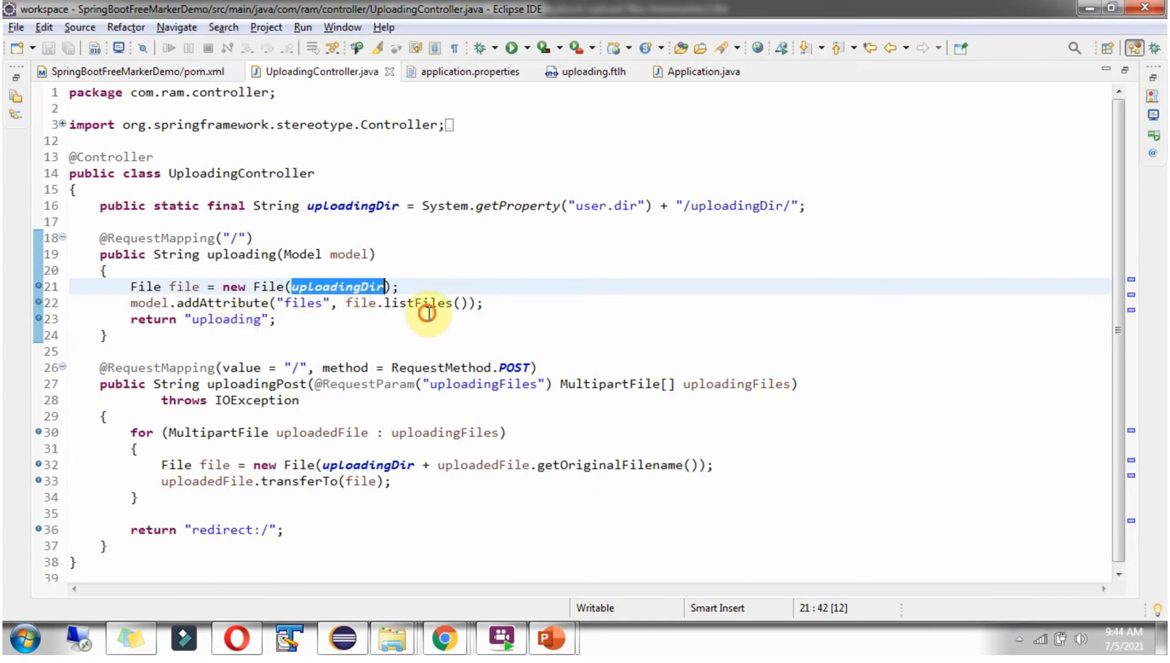
pyautogui.click(468, 72)
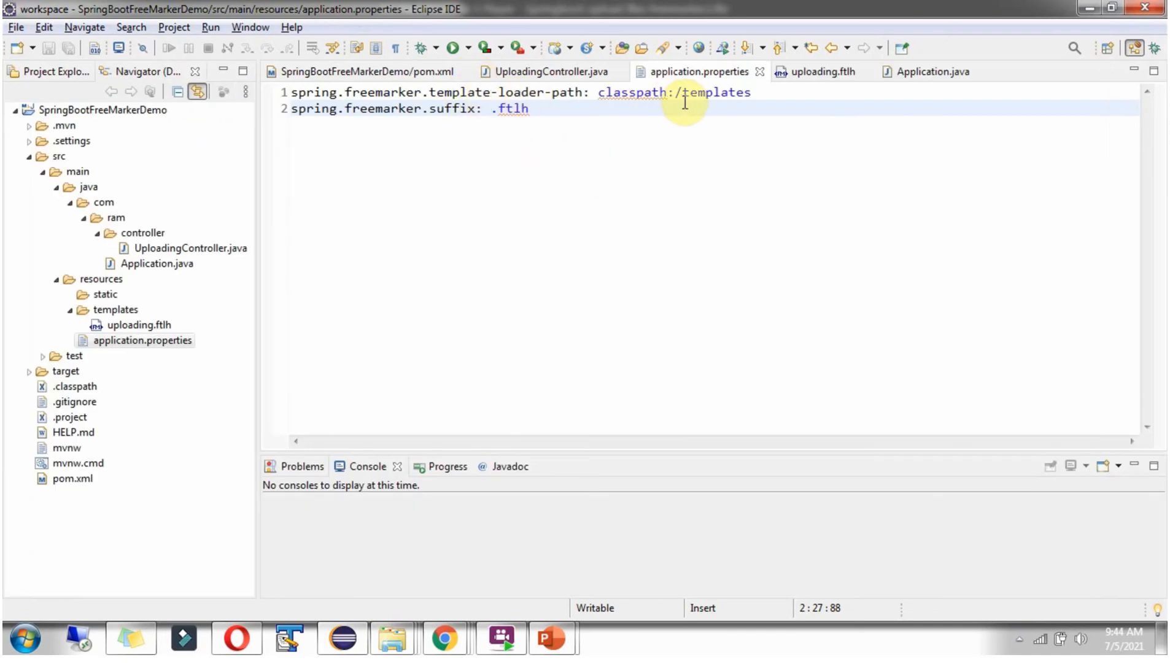
# Point out 'templates' in the loader path and the project's templates folder, then change editor tab
pyautogui.doubleClick(716, 92)
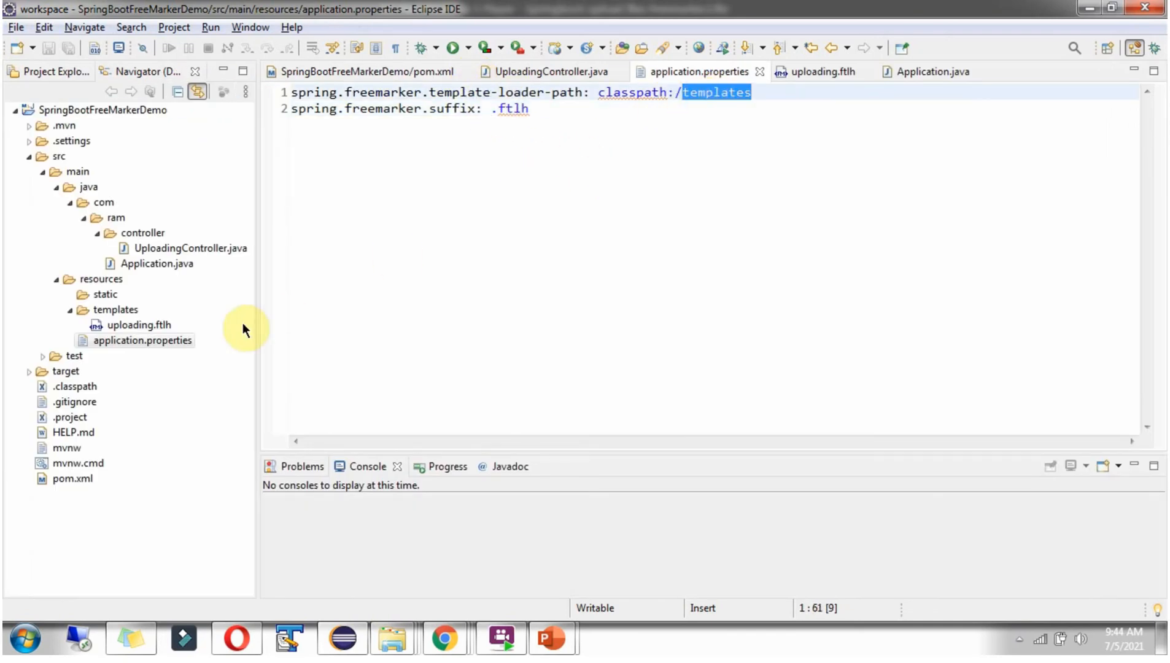
pyautogui.click(117, 309)
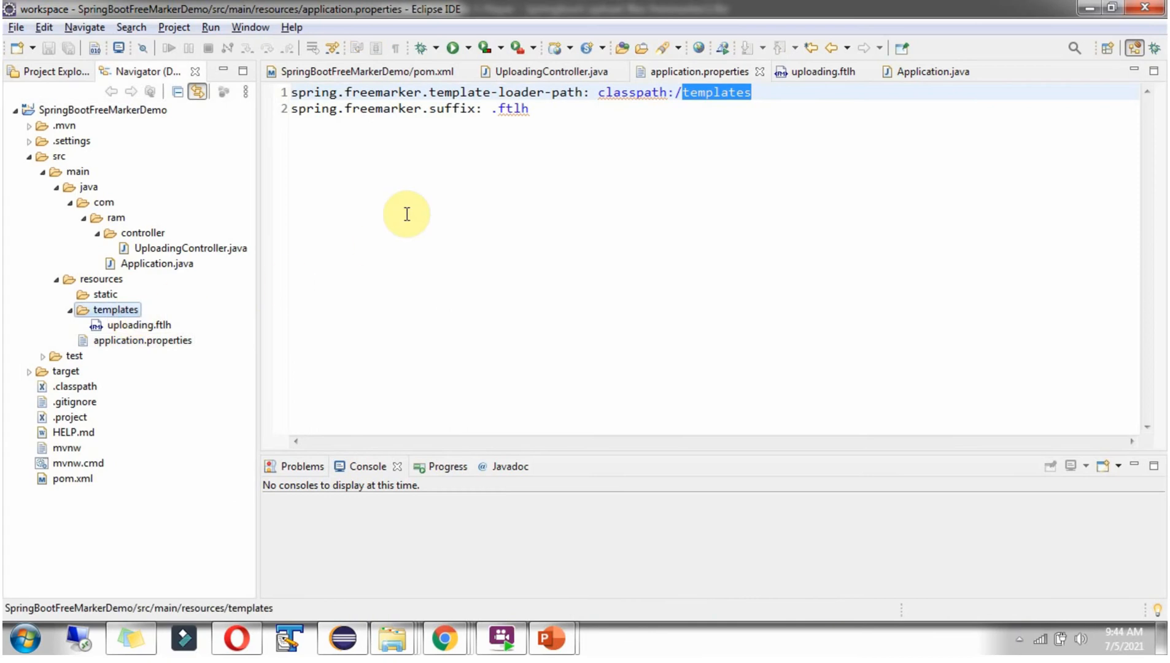
pyautogui.moveTo(512, 120)
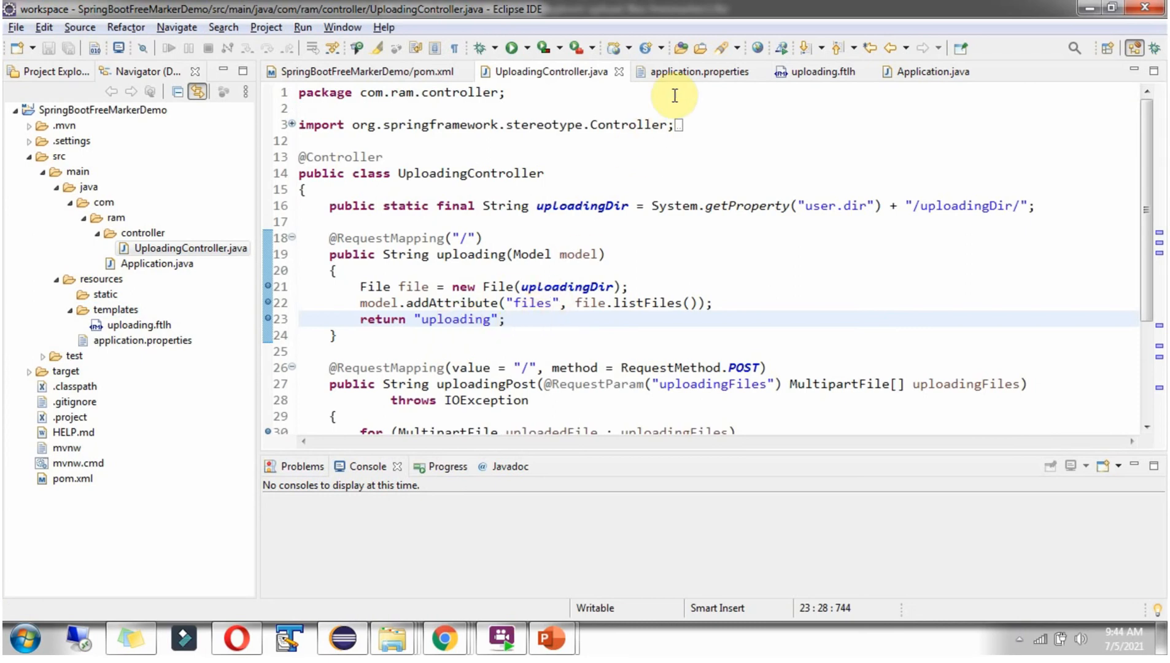
pyautogui.click(696, 71)
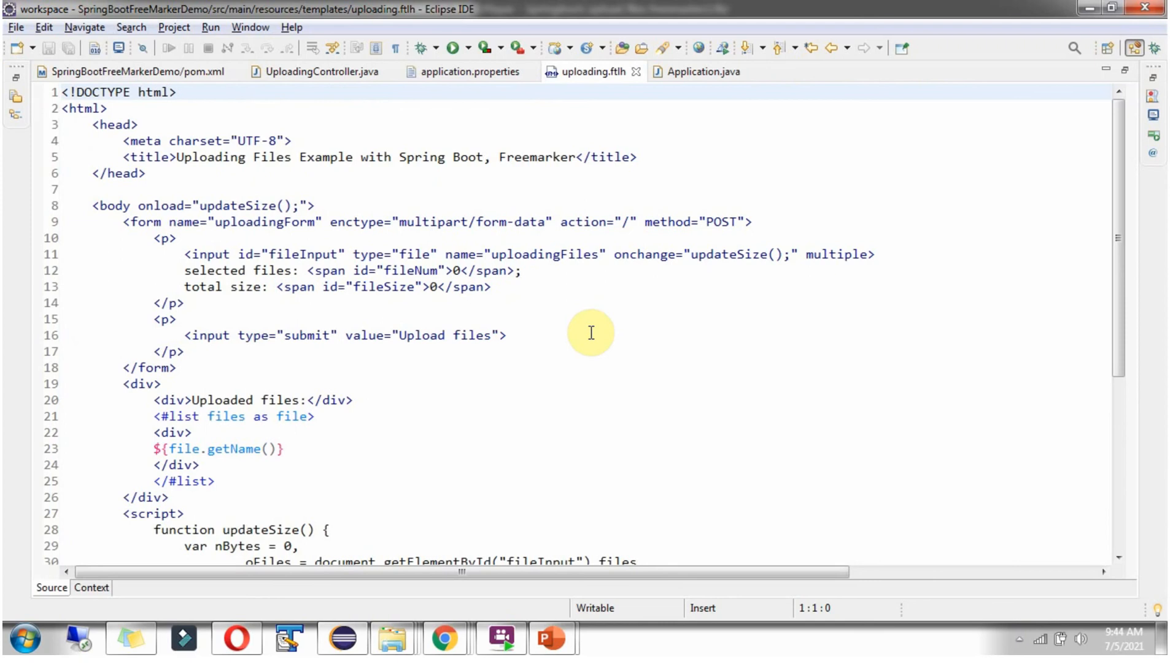
pyautogui.moveTo(1123, 220)
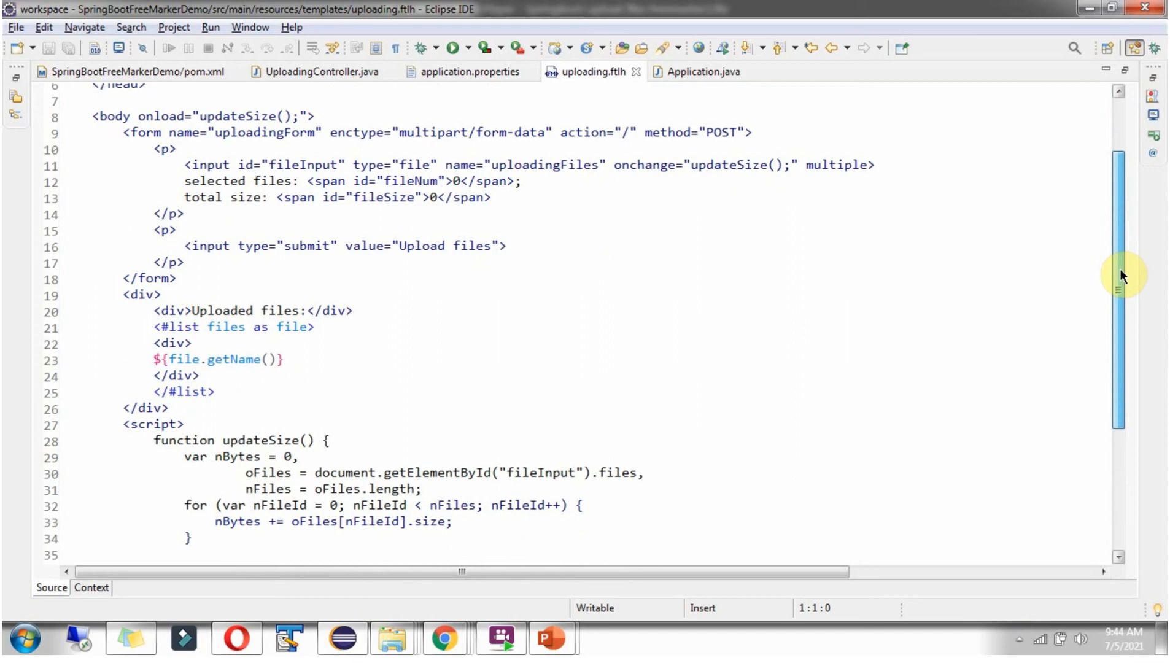
# Scroll uploading.ftlh down to its updateSize script, then return to UploadingController.java
pyautogui.scroll(-3)
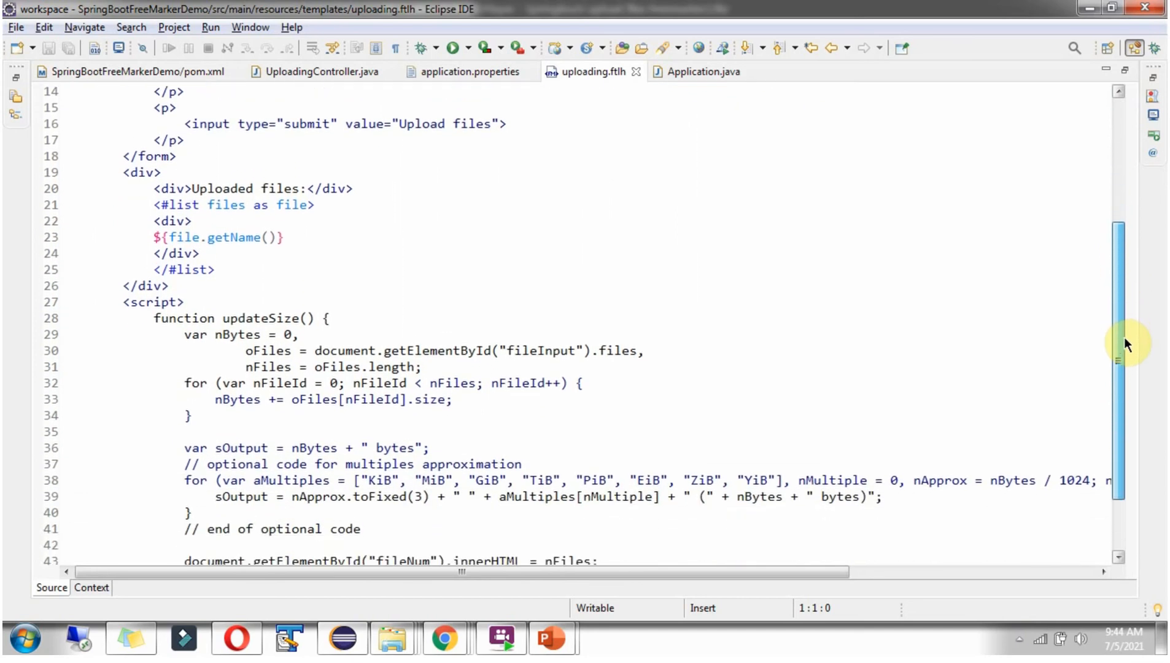
pyautogui.scroll(-3)
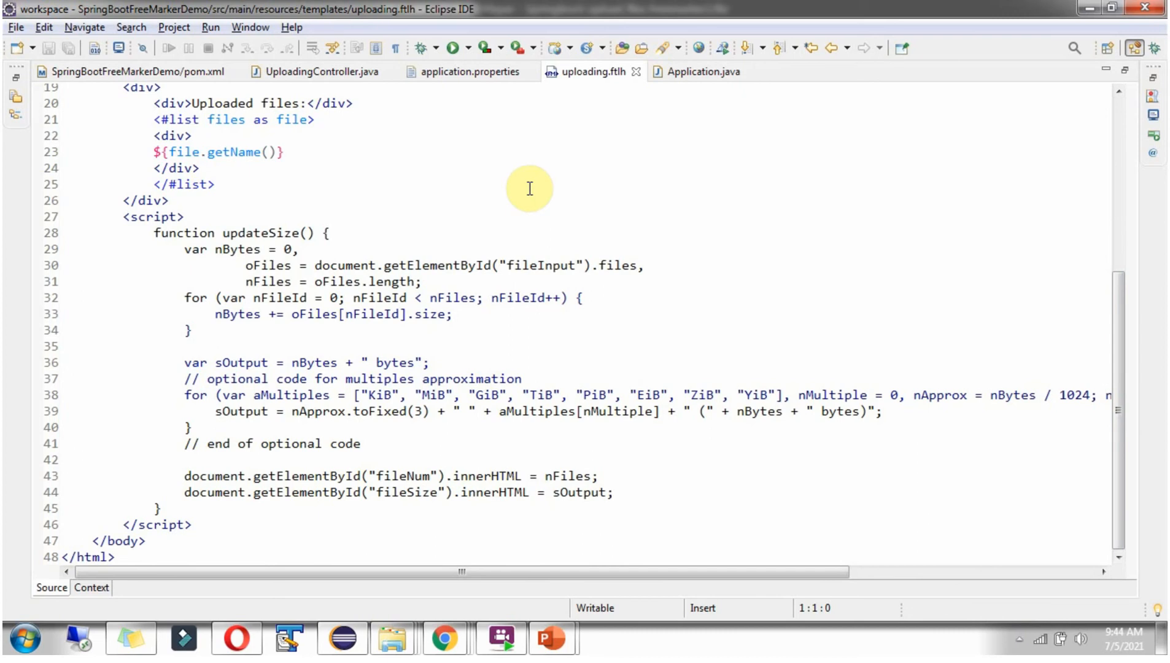
pyautogui.click(320, 71)
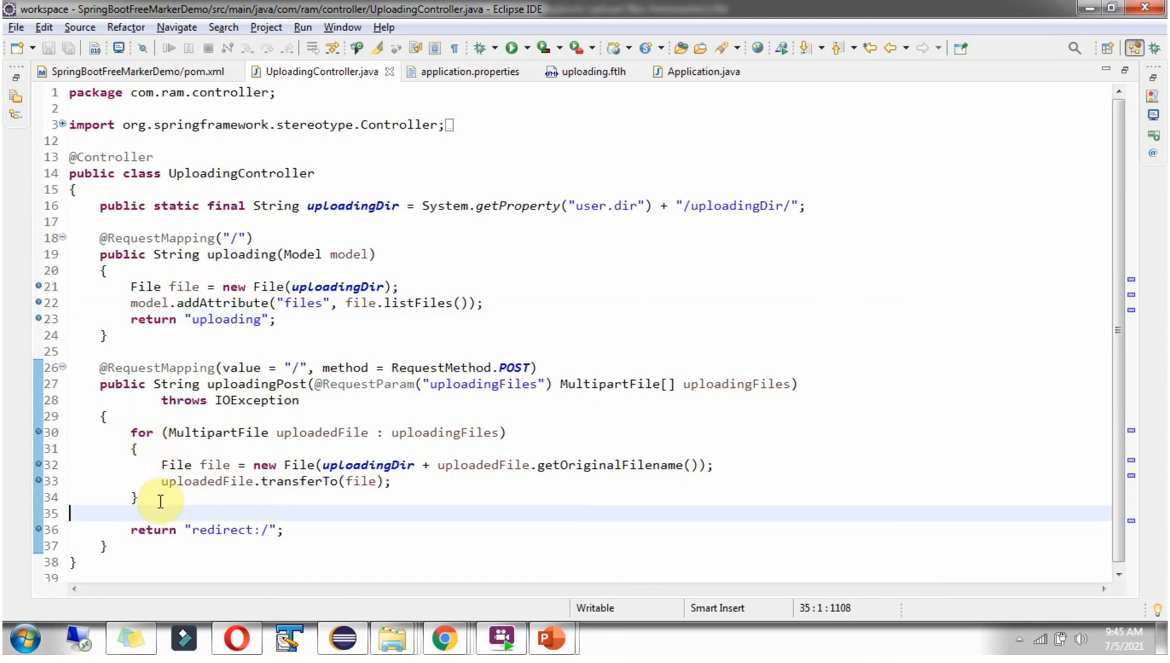
pyautogui.moveTo(738, 211)
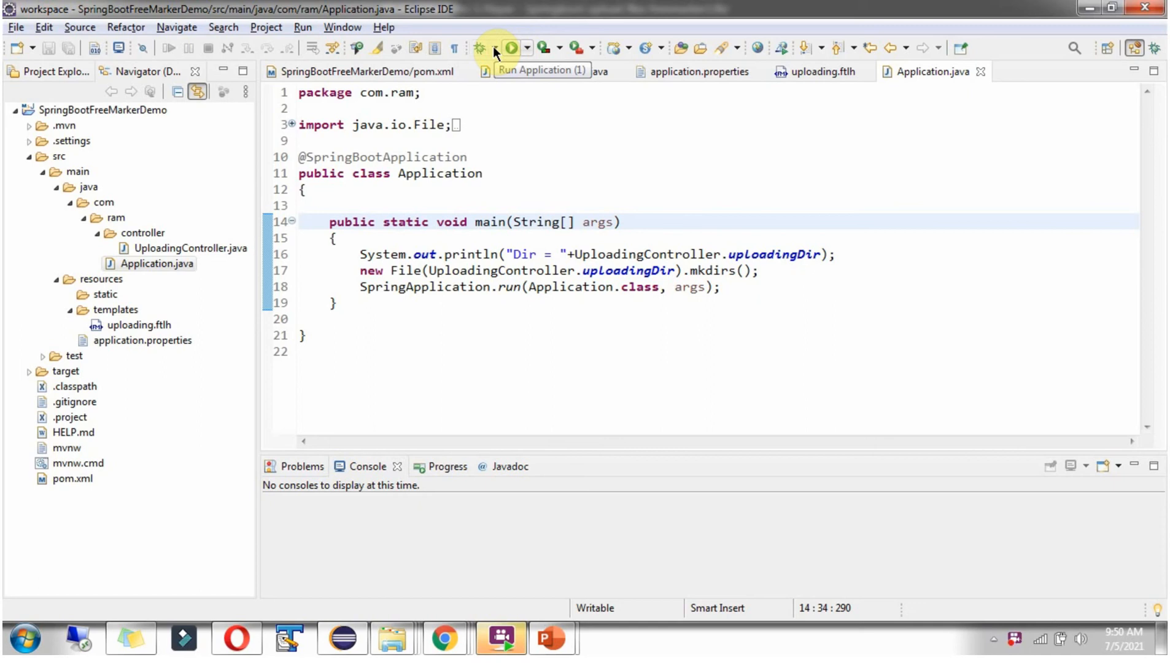
# Debug-launch Application from the Debug dropdown, then refresh the project and select the new uploadingDir
pyautogui.click(527, 48)
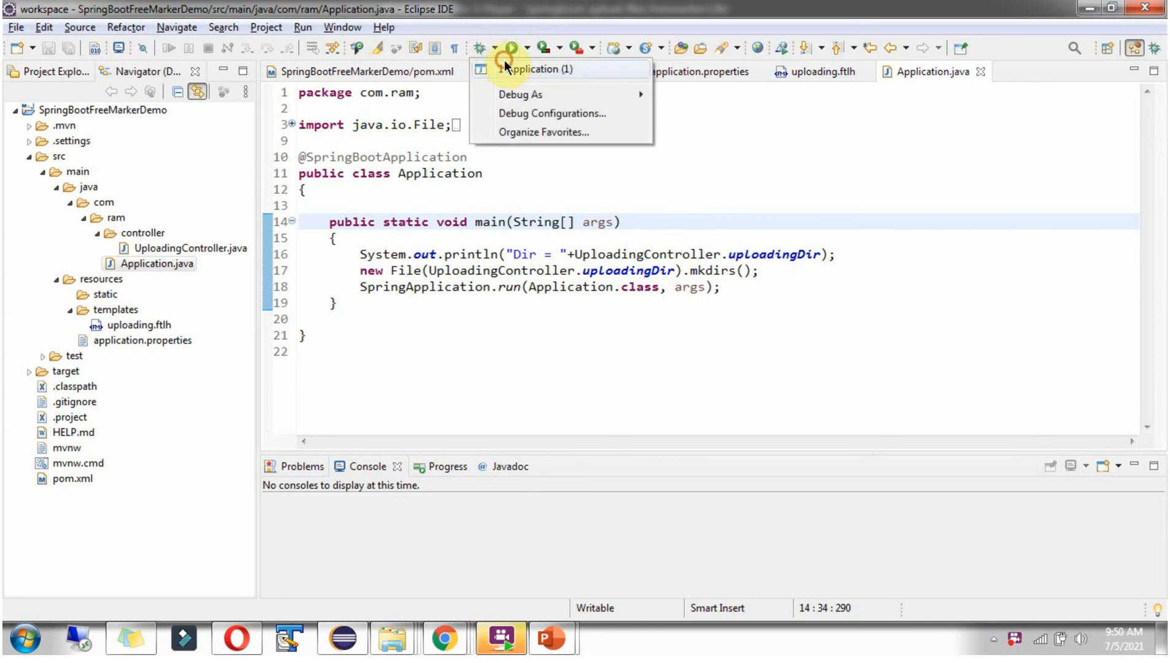
pyautogui.click(531, 69)
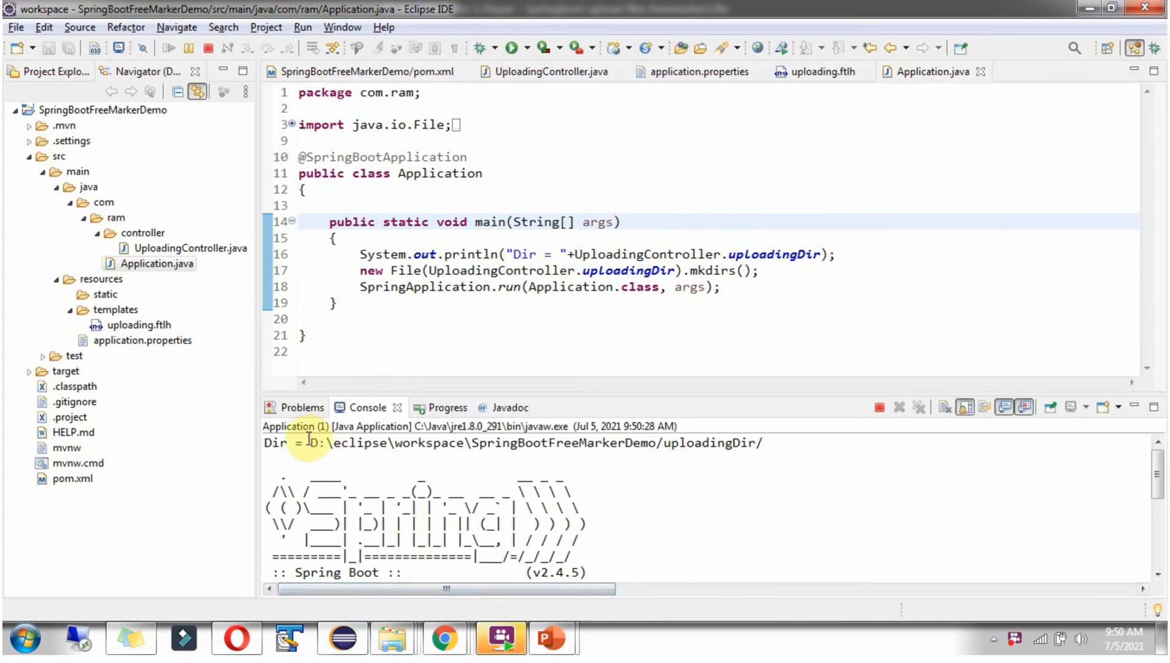
pyautogui.moveTo(308, 443); pyautogui.dragTo(589, 443)
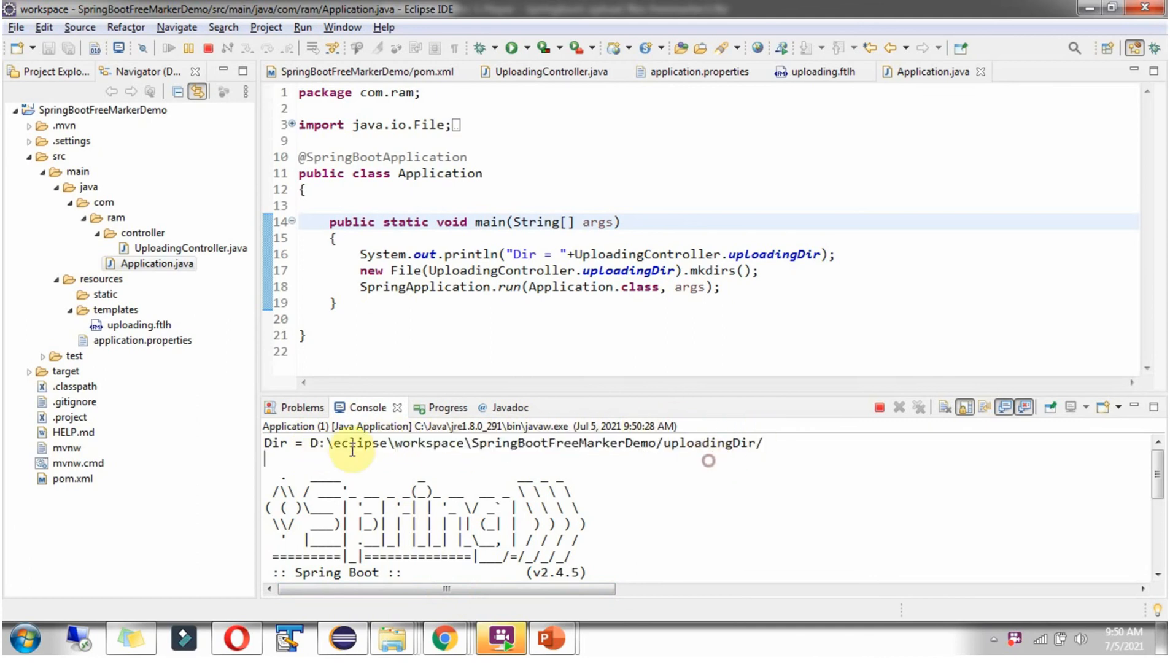
pyautogui.rightClick(97, 109)
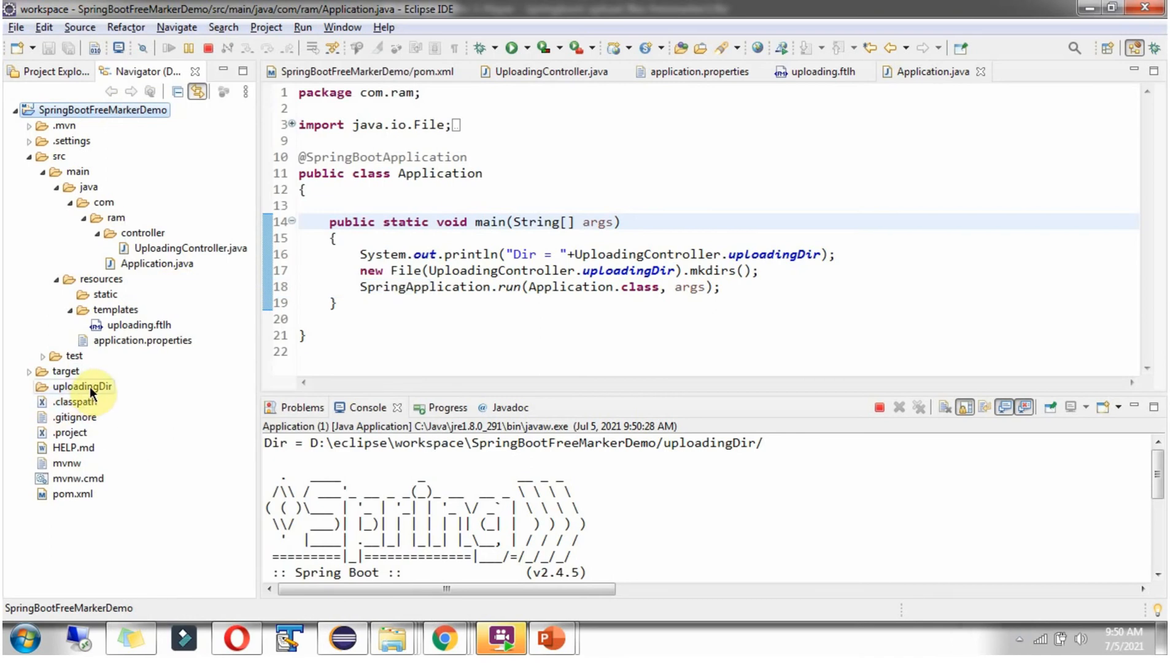
pyautogui.click(80, 386)
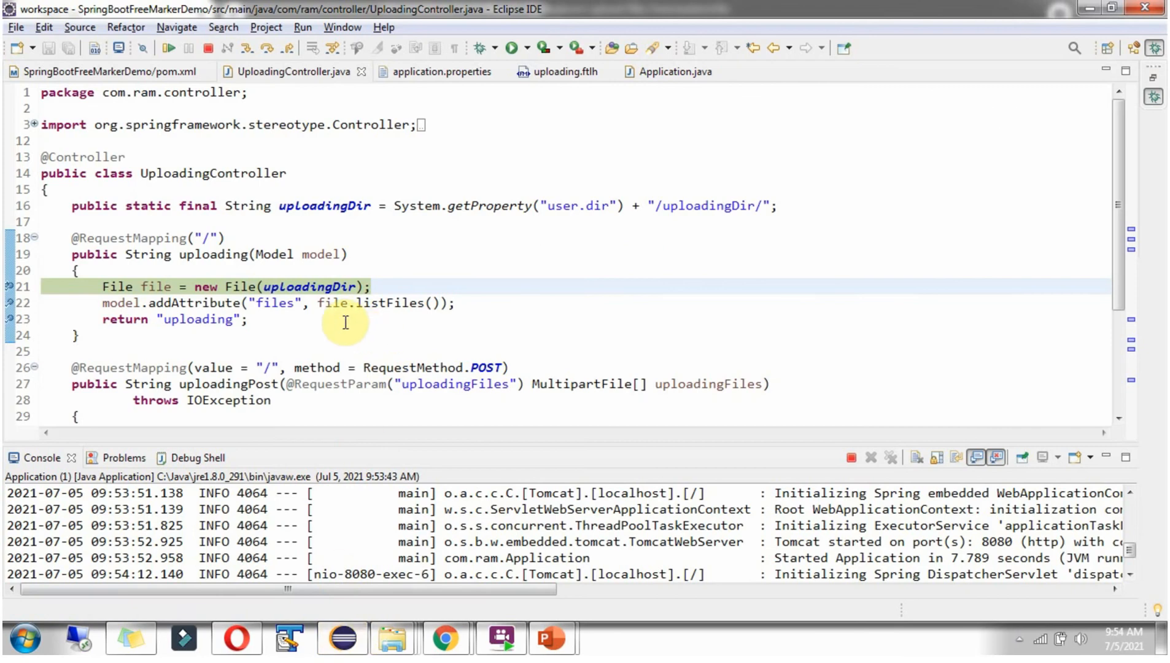
pyautogui.moveTo(322, 286)
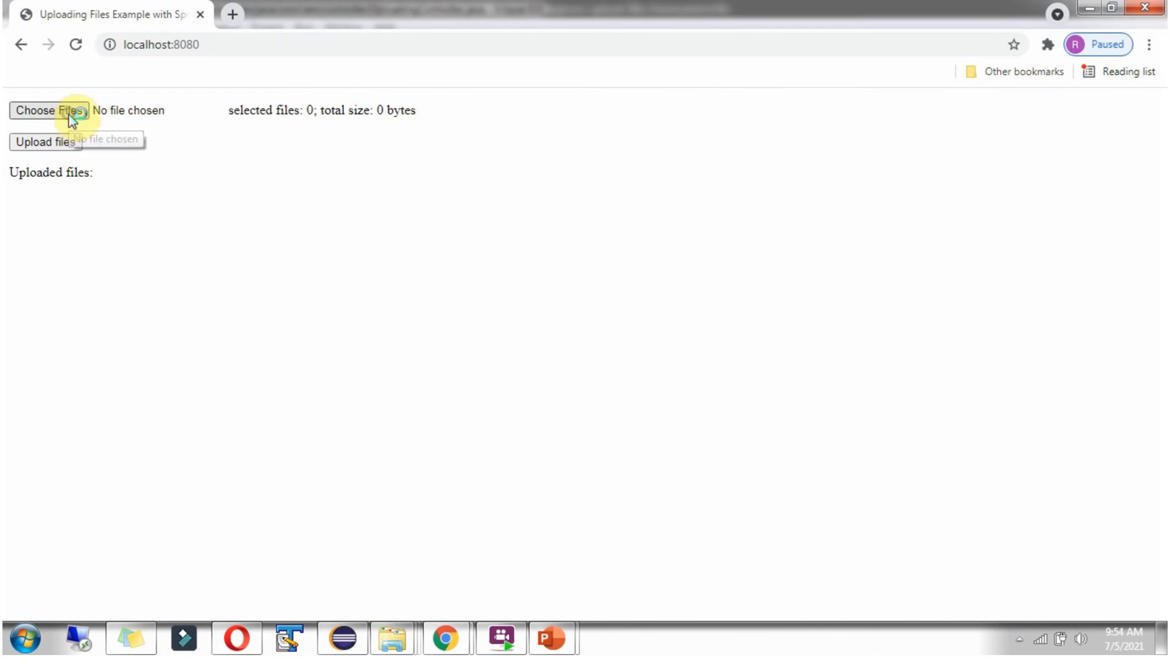
# Pick Names.txt and studentsInfo.js from D:\work and submit them with Upload files
pyautogui.click(50, 111)
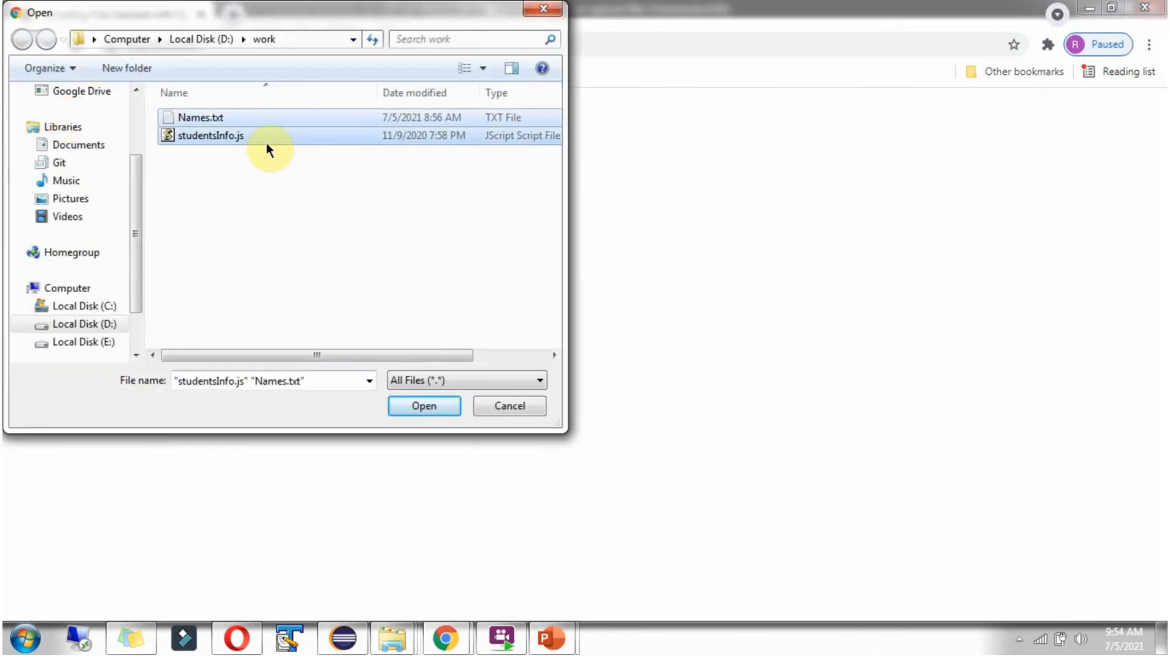
pyautogui.moveTo(423, 405)
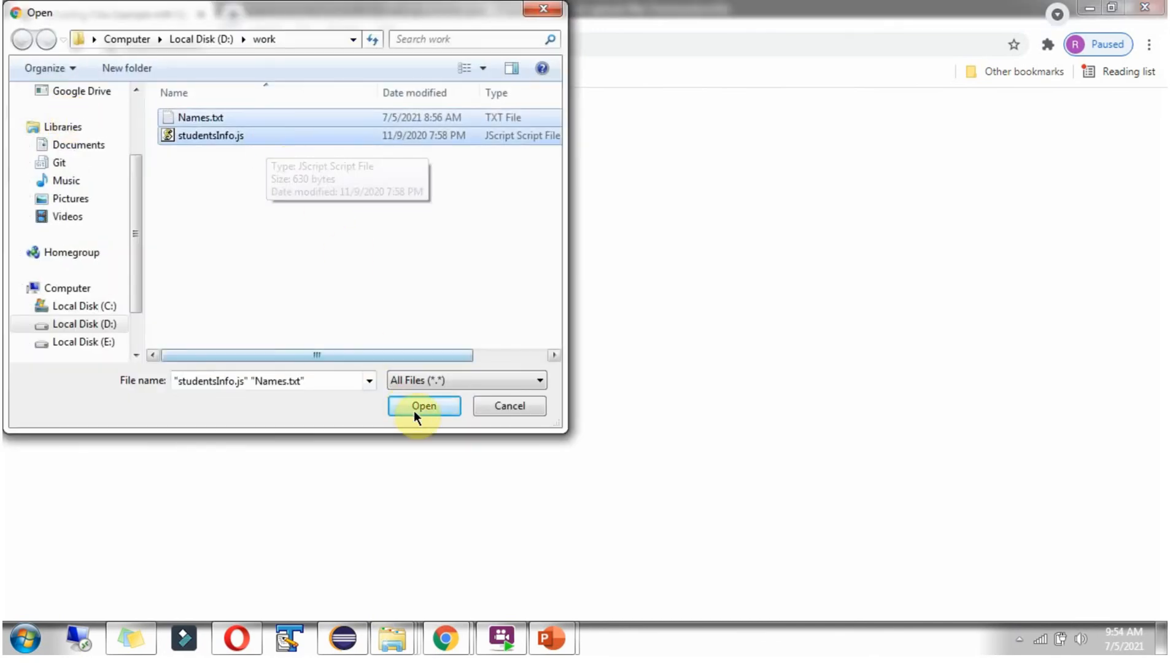
pyautogui.click(423, 405)
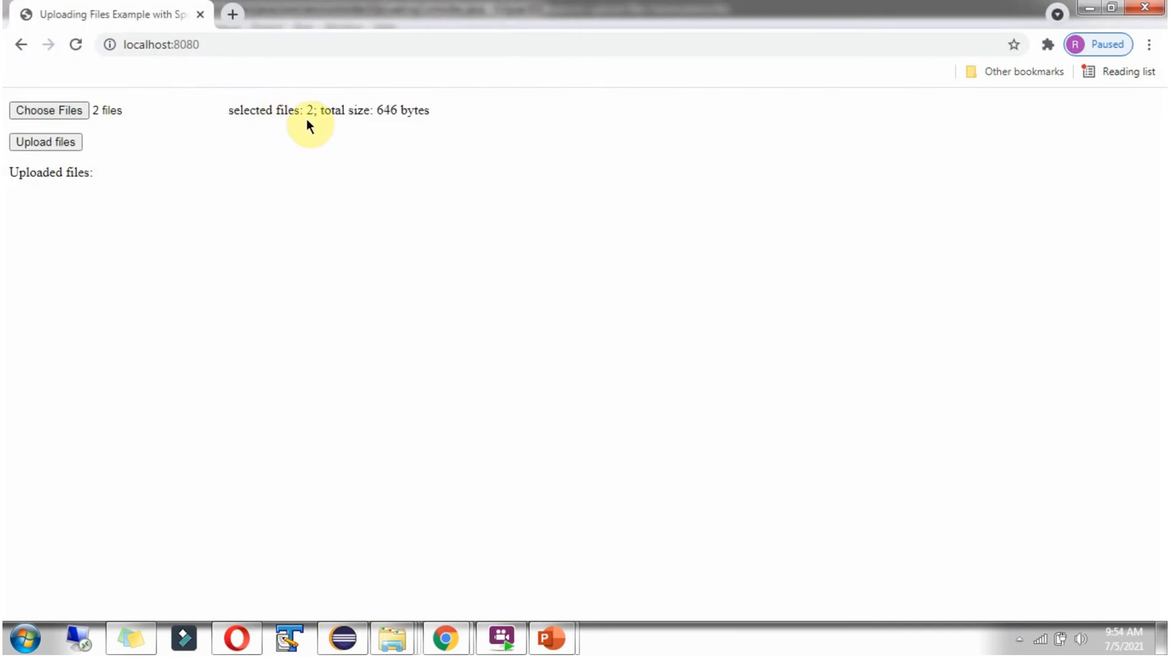
pyautogui.moveTo(379, 112)
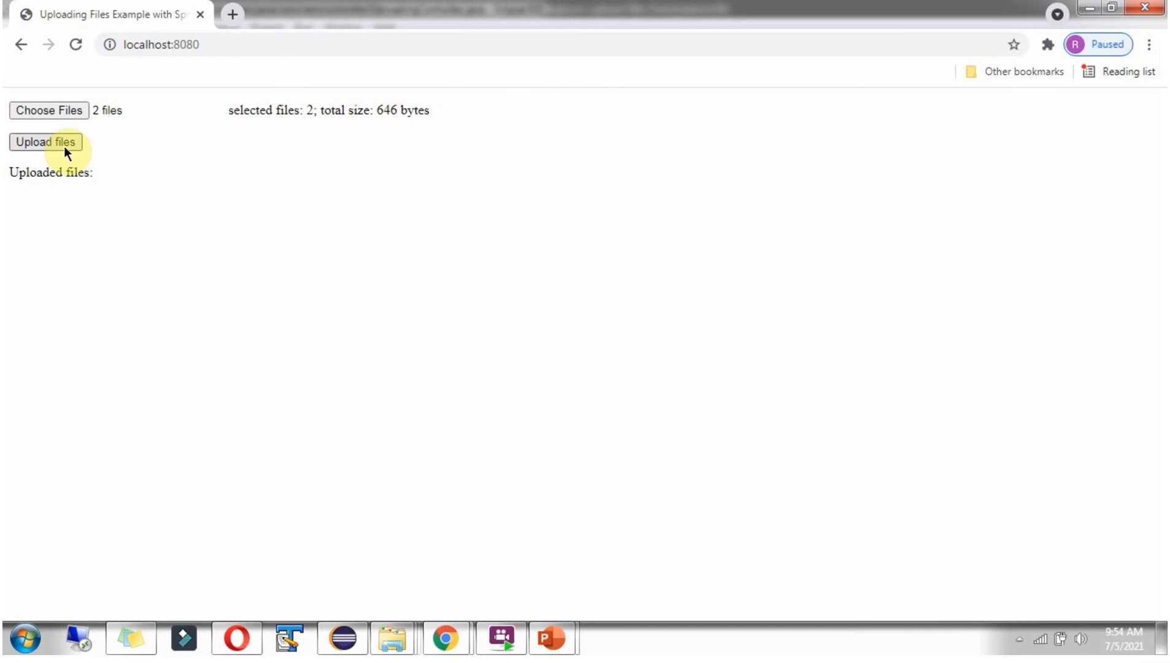
pyautogui.click(45, 141)
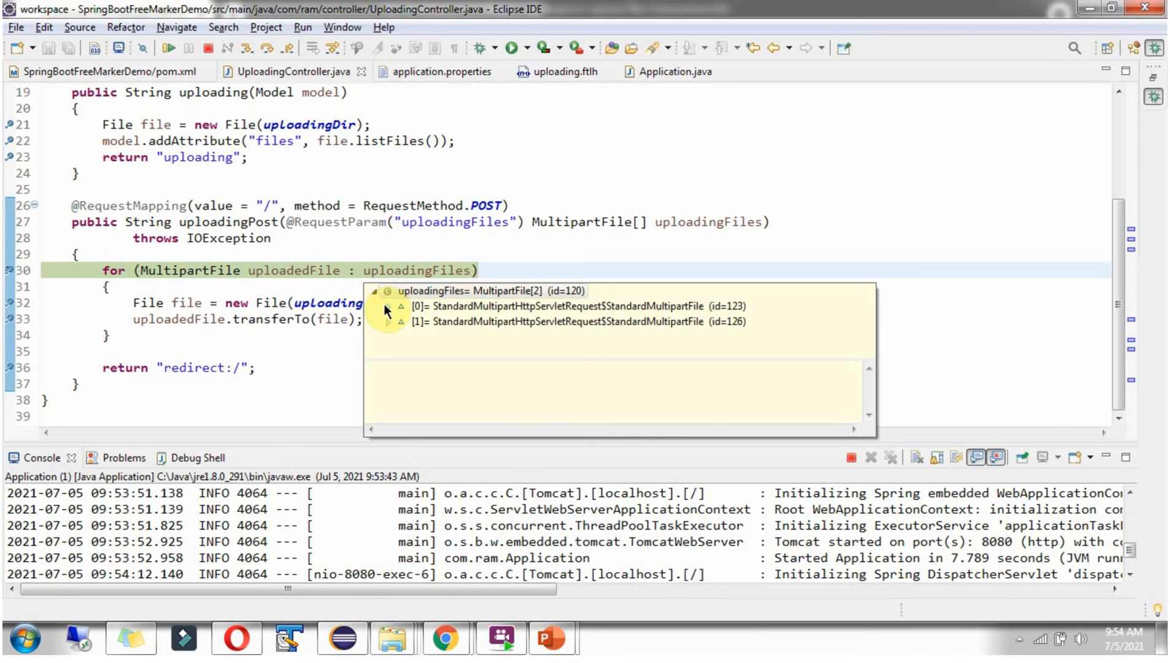
# Inspect the uploadingFiles array holding both MultipartFile entries at the line 30 breakpoint
pyautogui.click(387, 306)
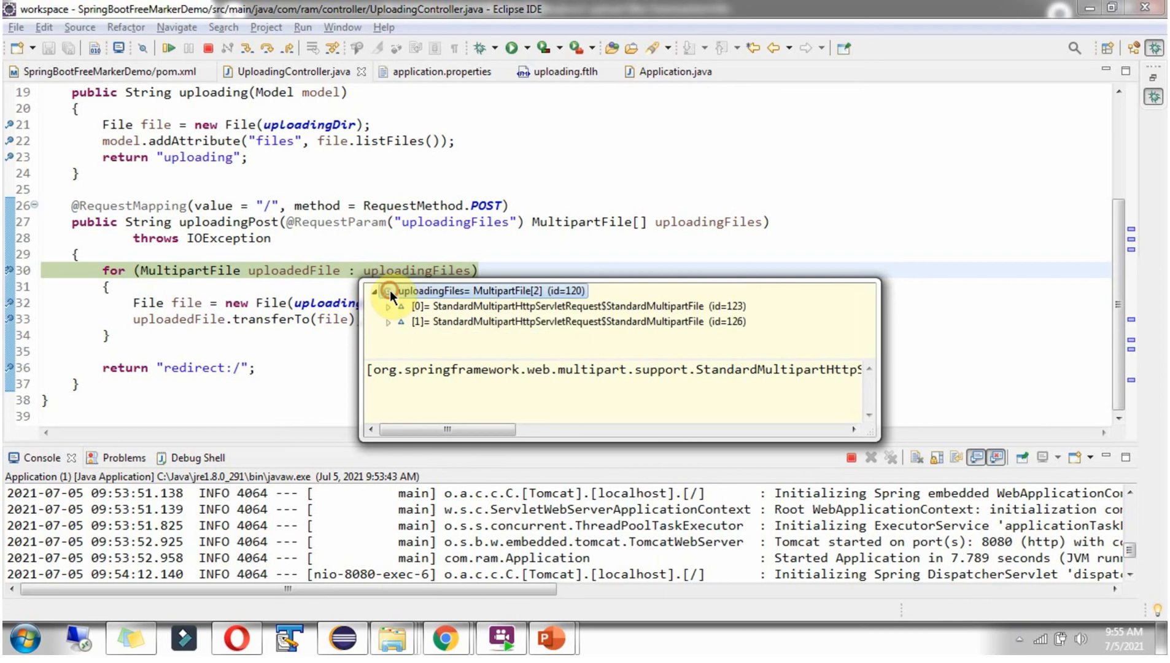
pyautogui.click(388, 322)
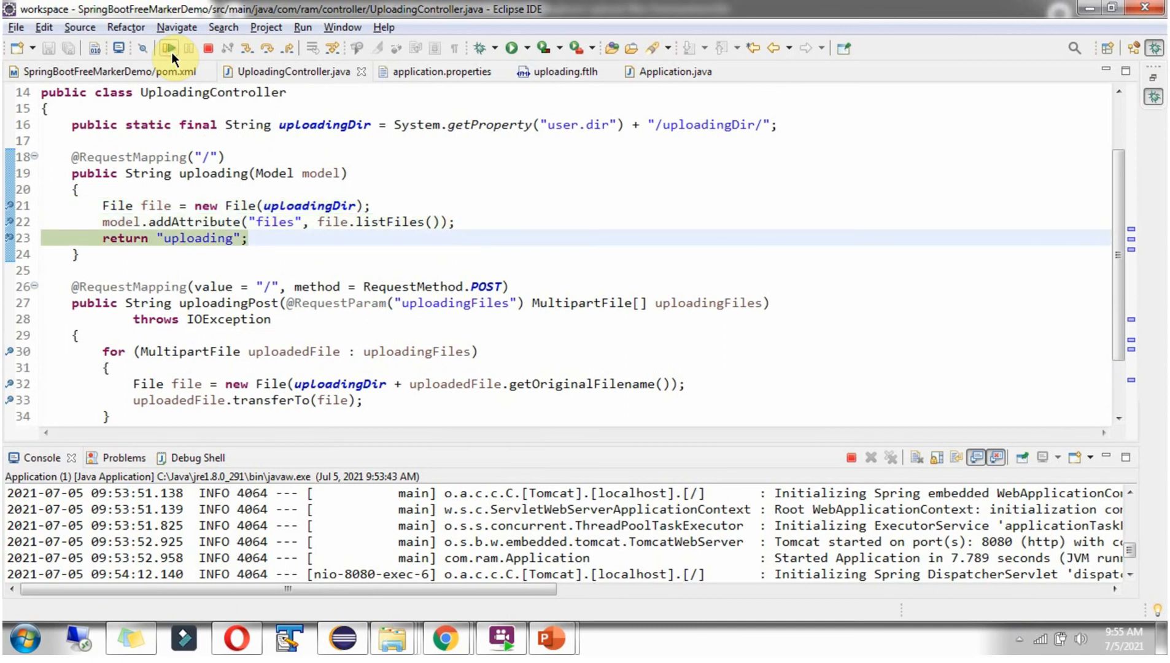
pyautogui.moveTo(446, 636)
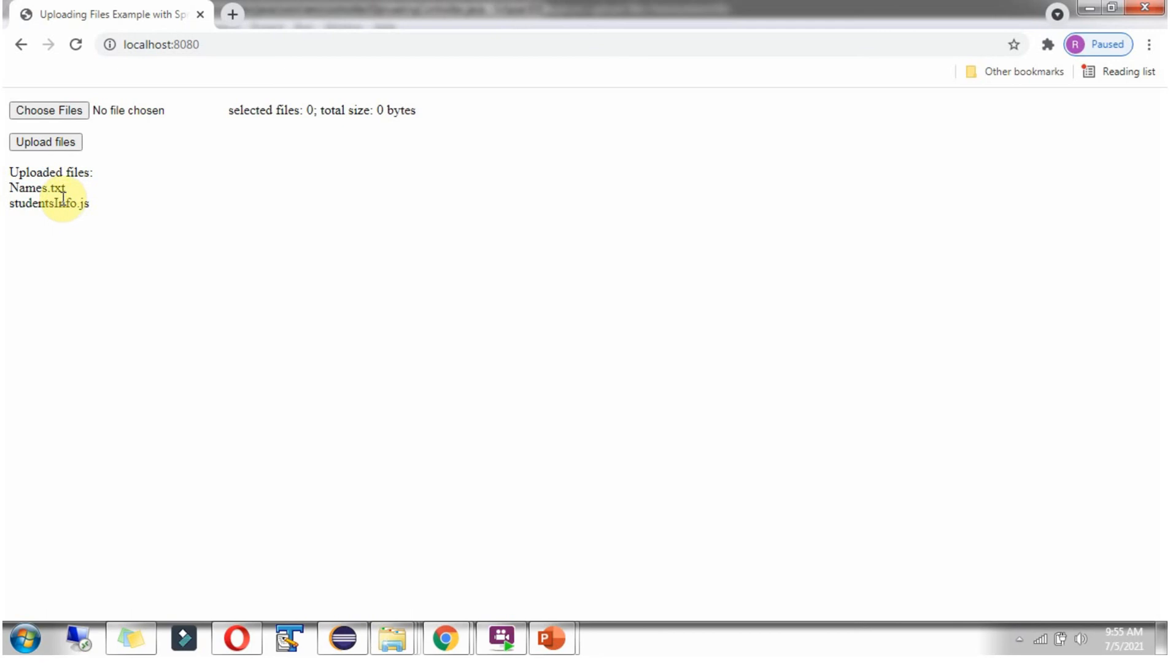
# Confirm Names.txt and studentsInfo.js are listed under Uploaded files, then switch back to Eclipse
pyautogui.click(342, 638)
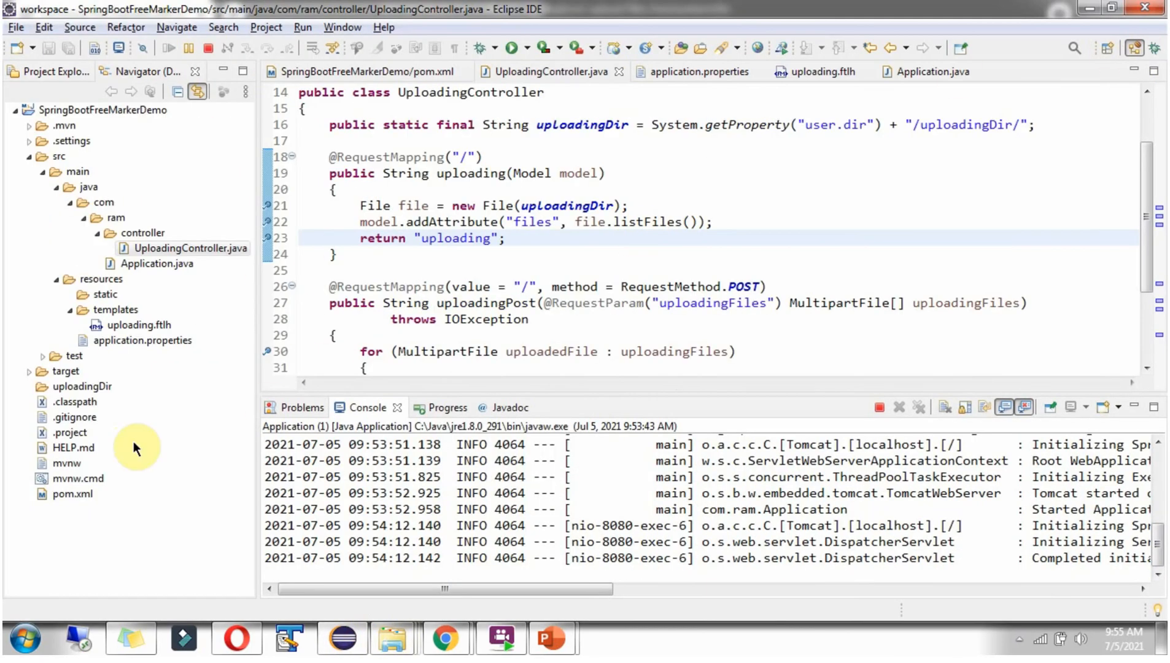
# Refresh the project, expand uploadingDir and open the uploaded Names.txt
pyautogui.rightClick(81, 386)
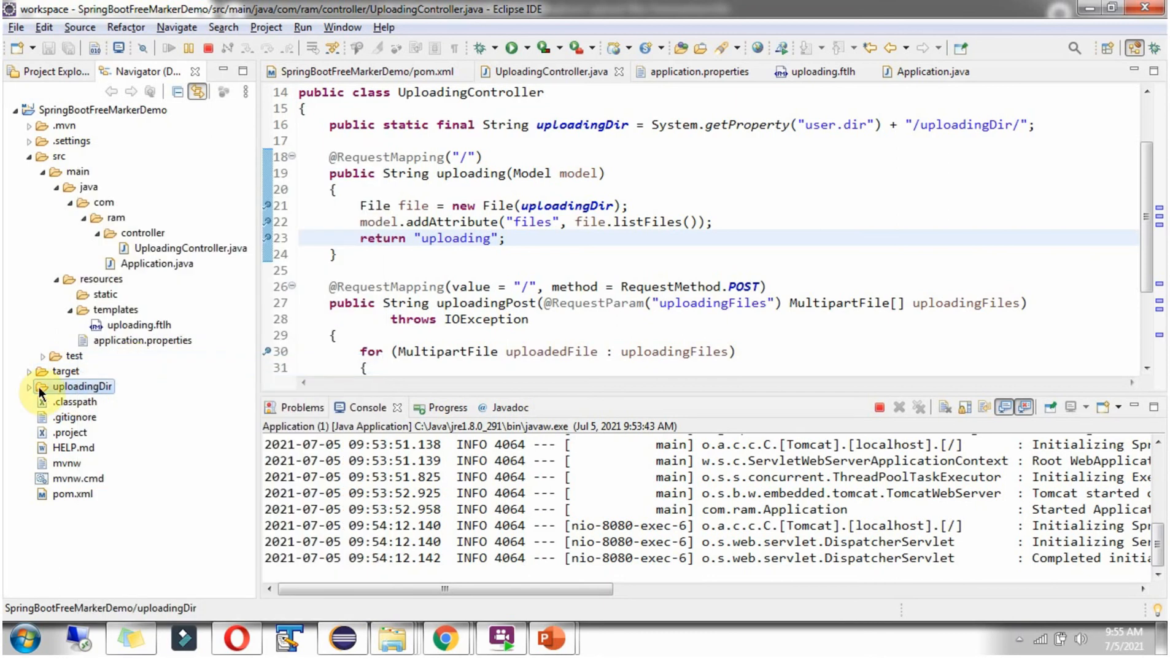
pyautogui.click(30, 386)
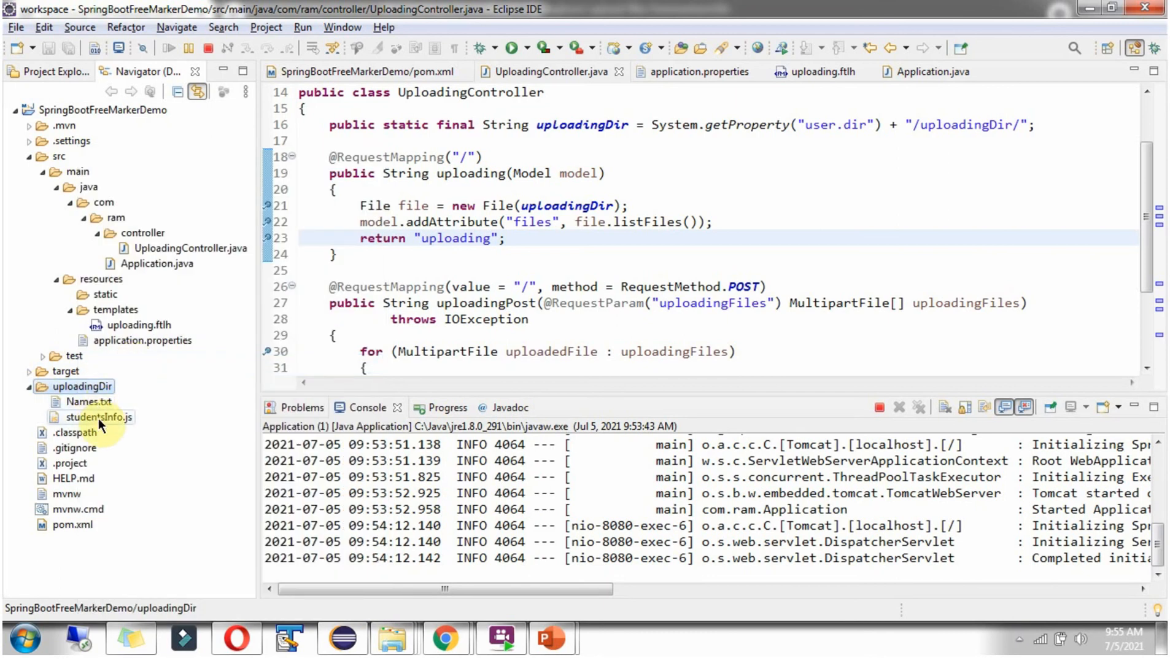
pyautogui.click(86, 401)
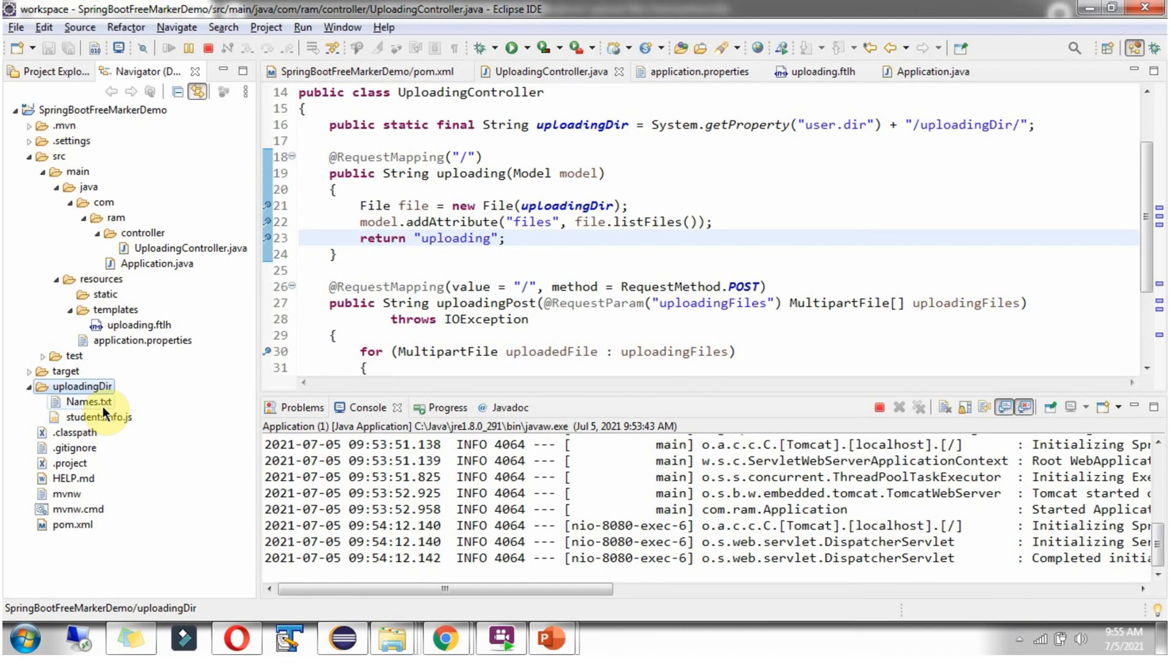
pyautogui.doubleClick(83, 401)
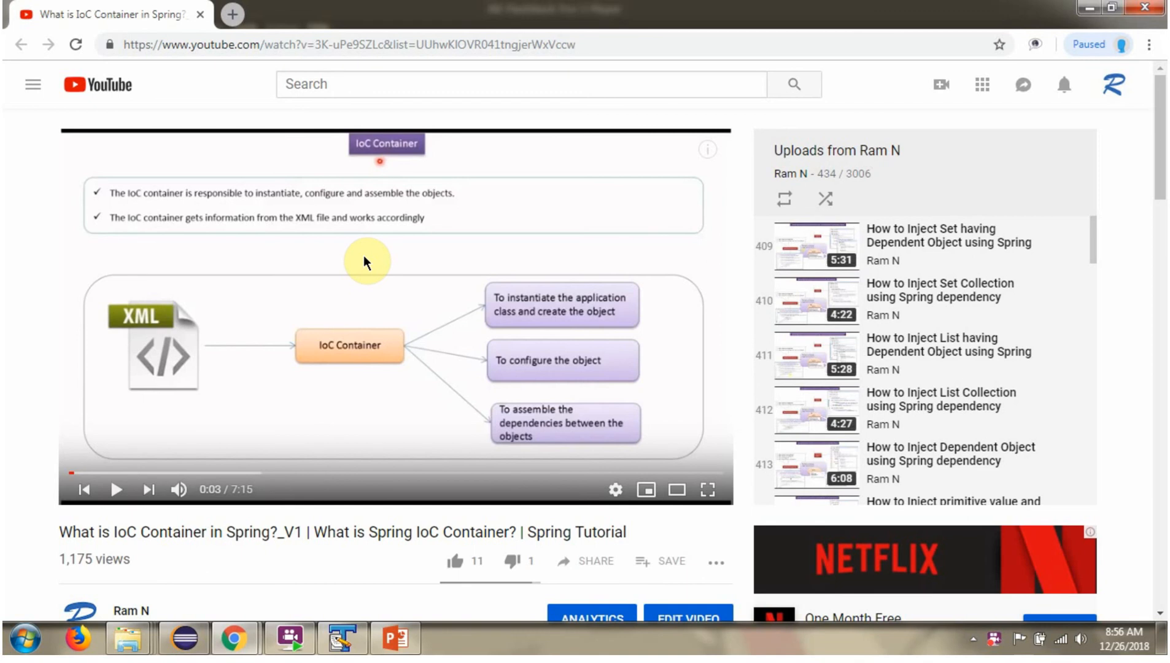
# Scroll down the IoC Container video page and click SHOW MORE under its description
pyautogui.scroll(-3)
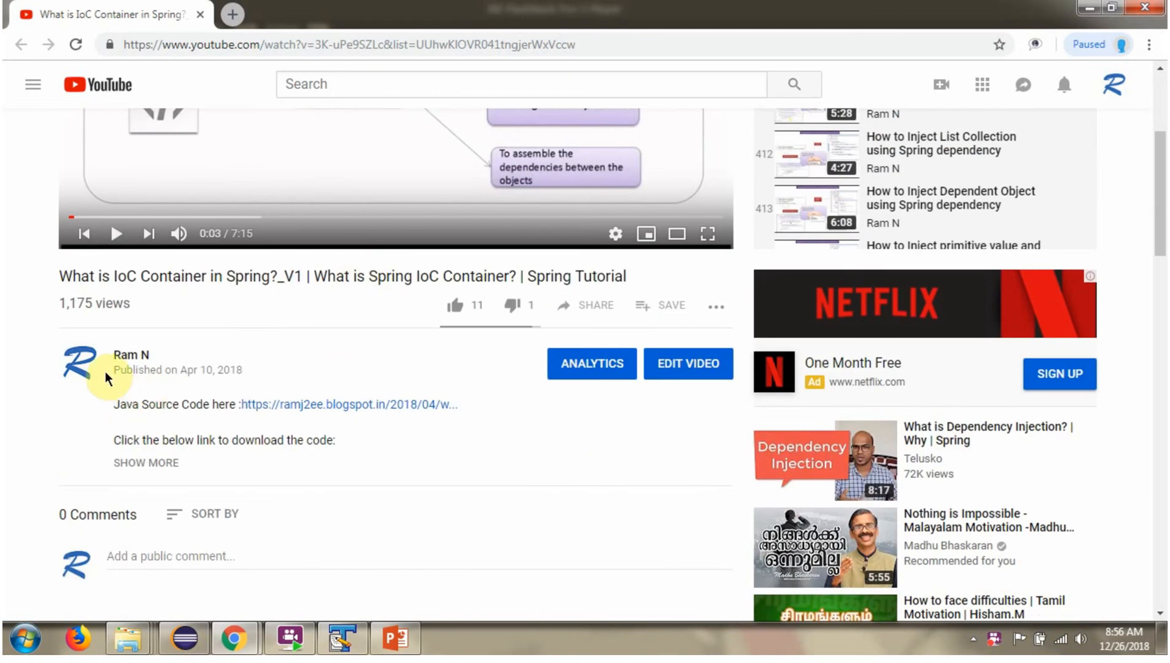
pyautogui.moveTo(229, 481)
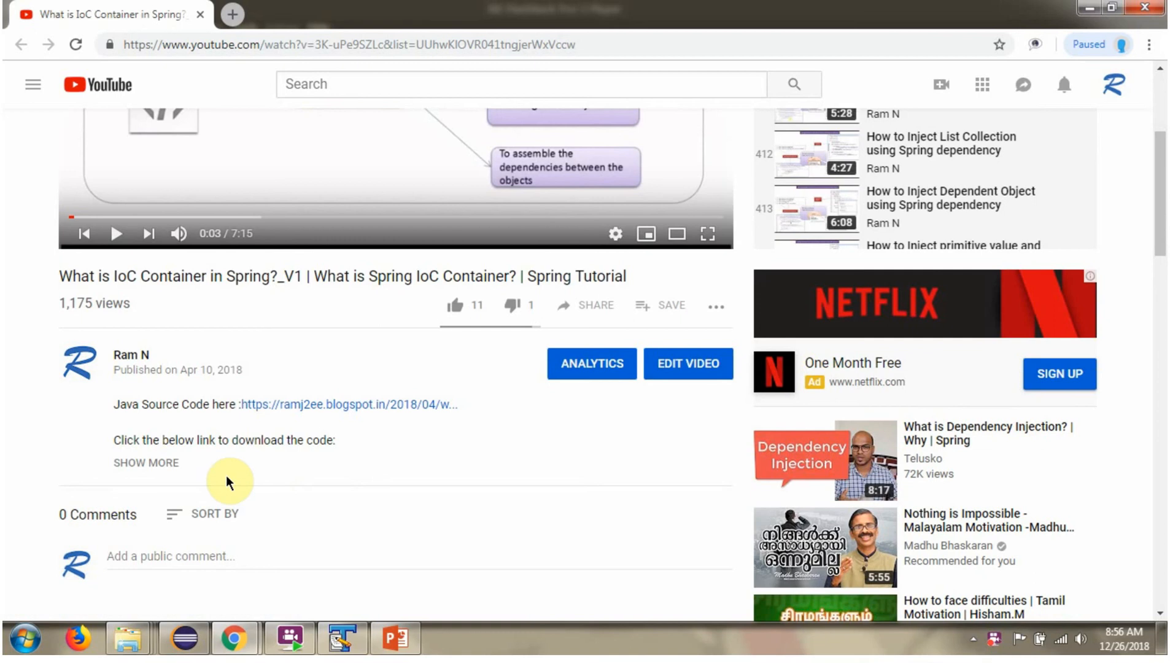
pyautogui.click(146, 462)
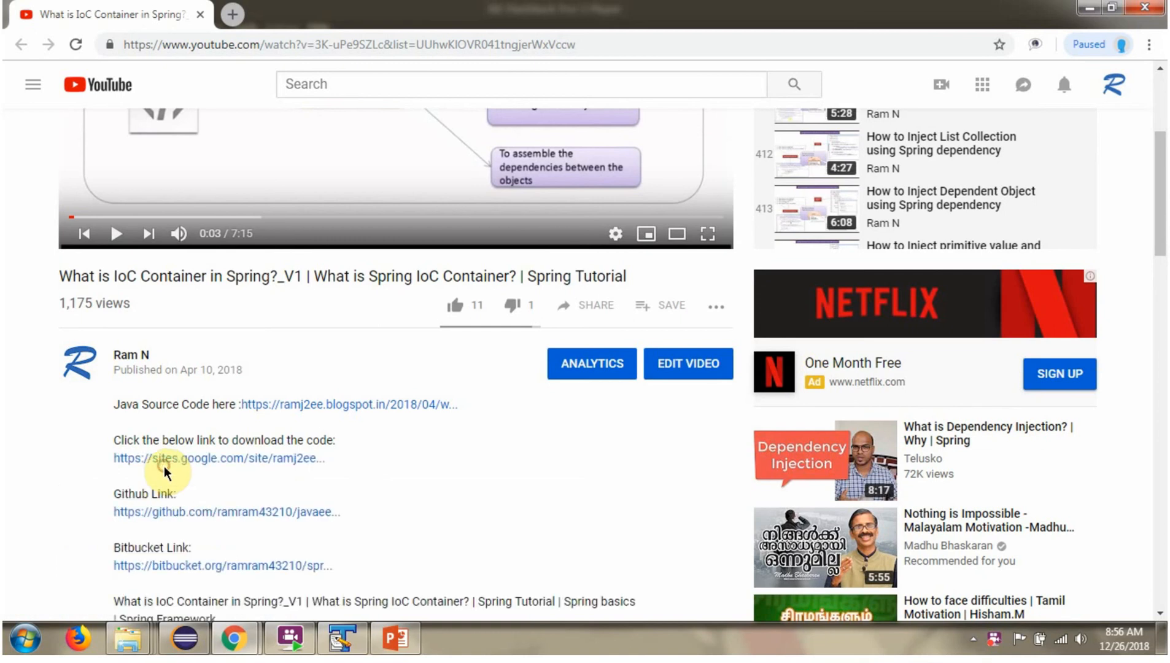